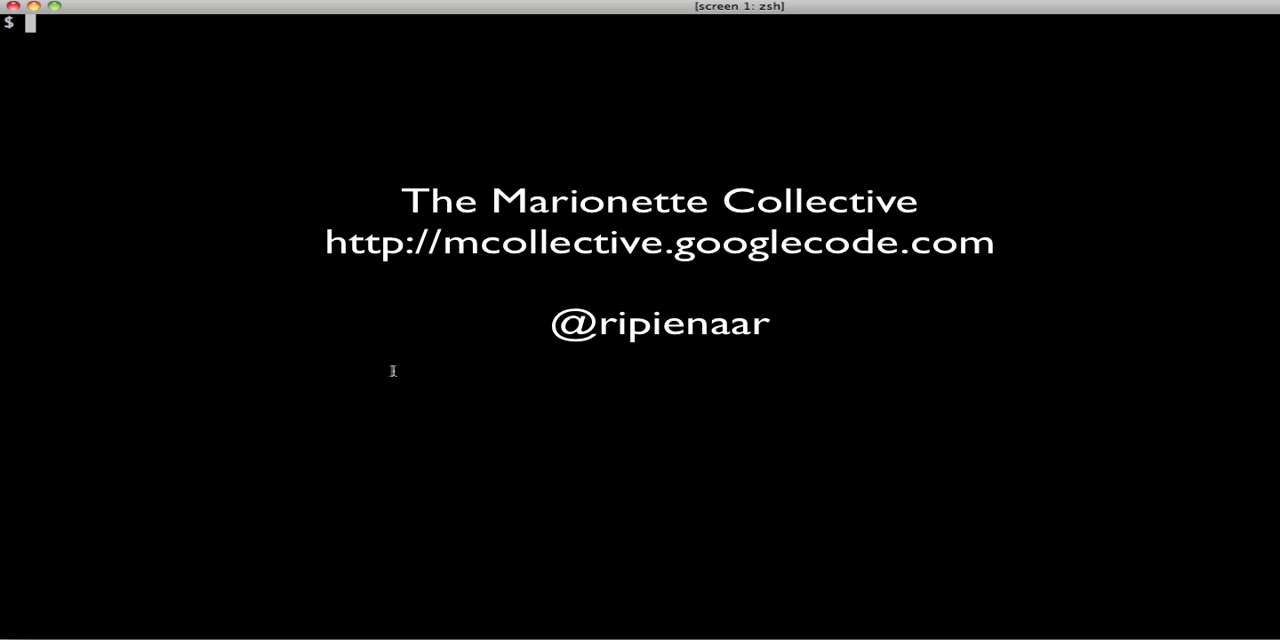
Step: View plugins/mcollective/agent/service.rb in less
{"action": "type", "text": "l"}
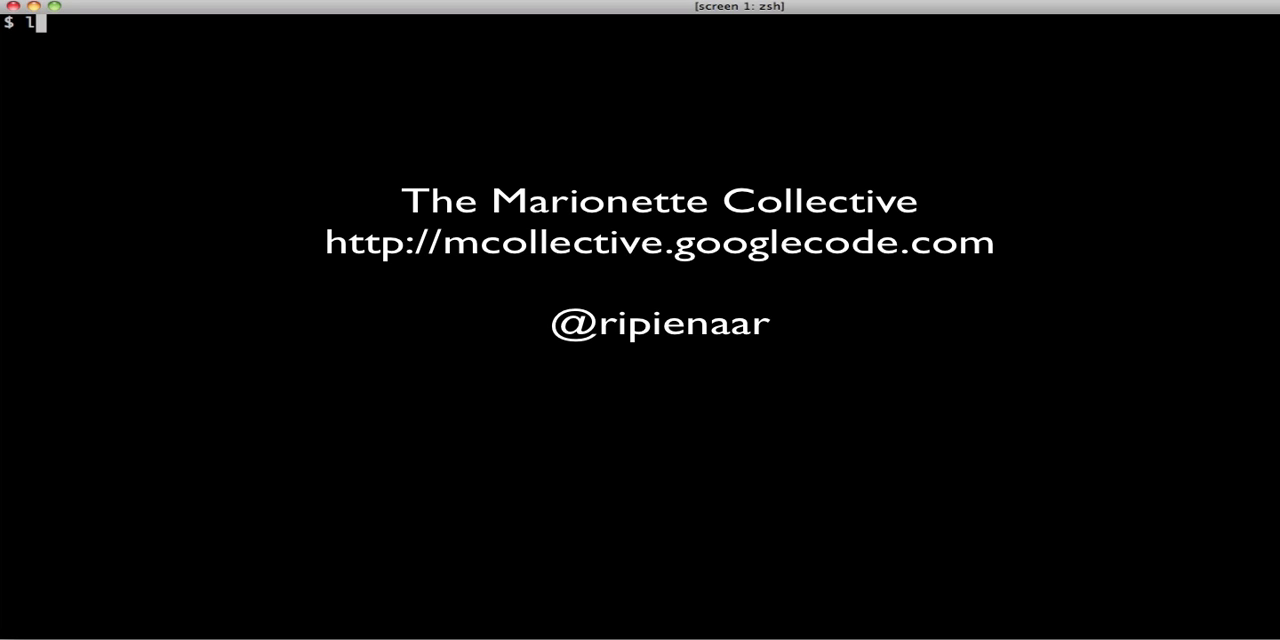
{"action": "type", "text": "ess"}
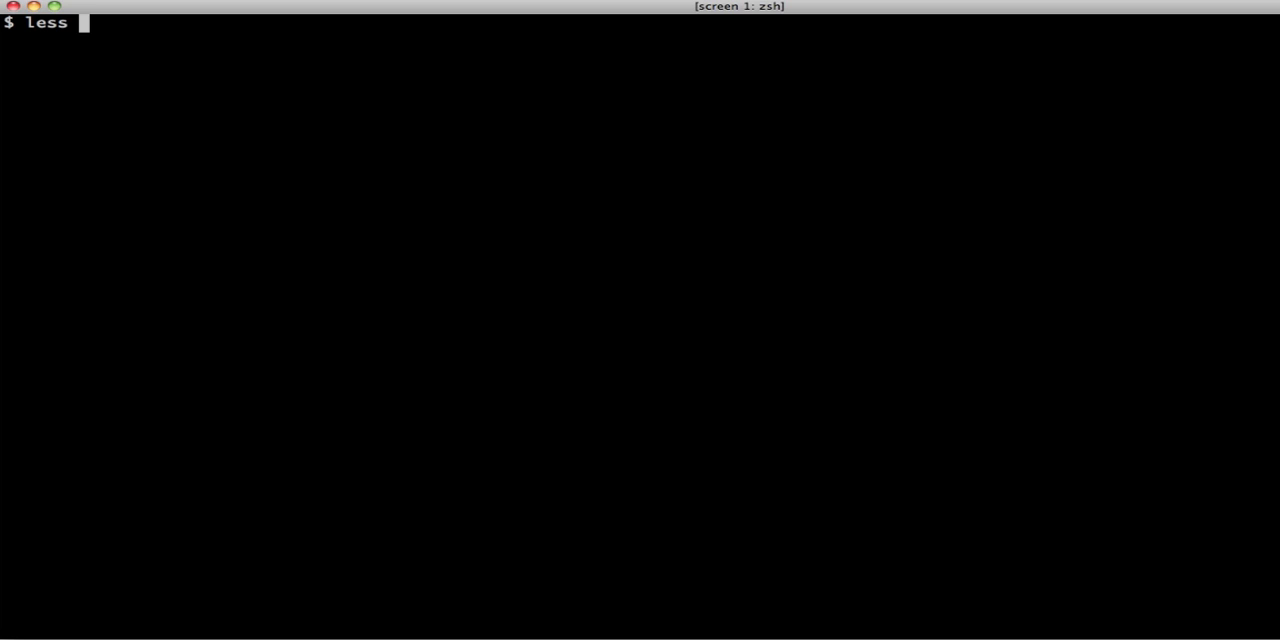
{"action": "type", "text": "plugins/mcollective/"}
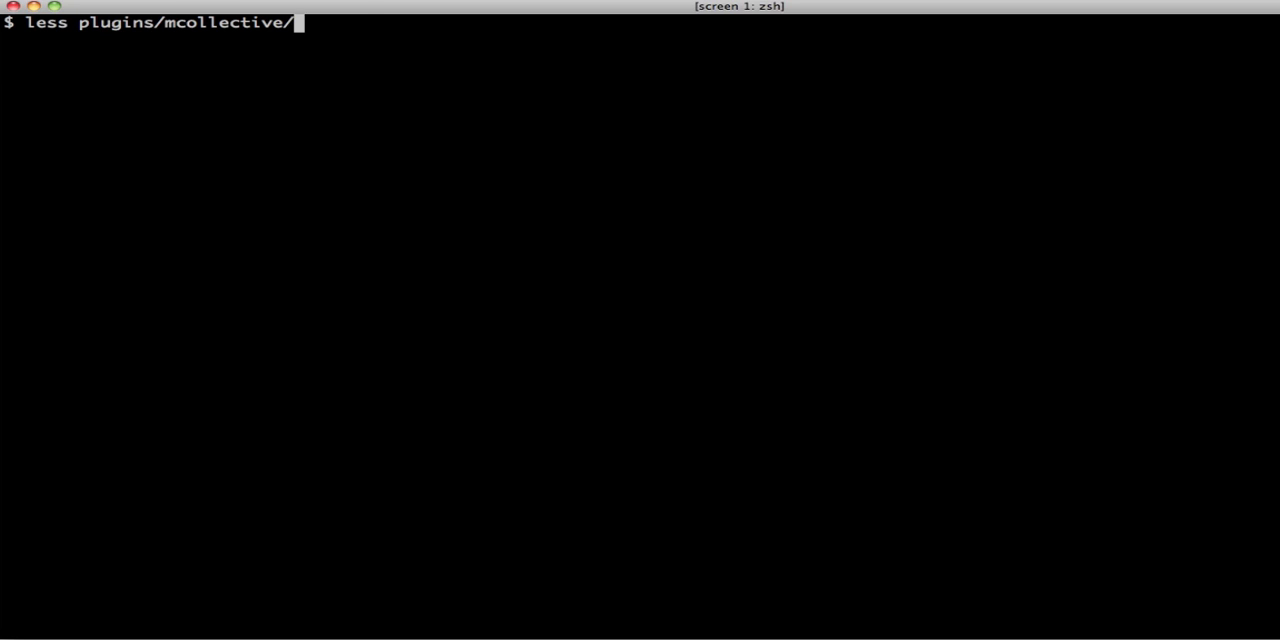
{"action": "type", "text": "agent/service.rb"}
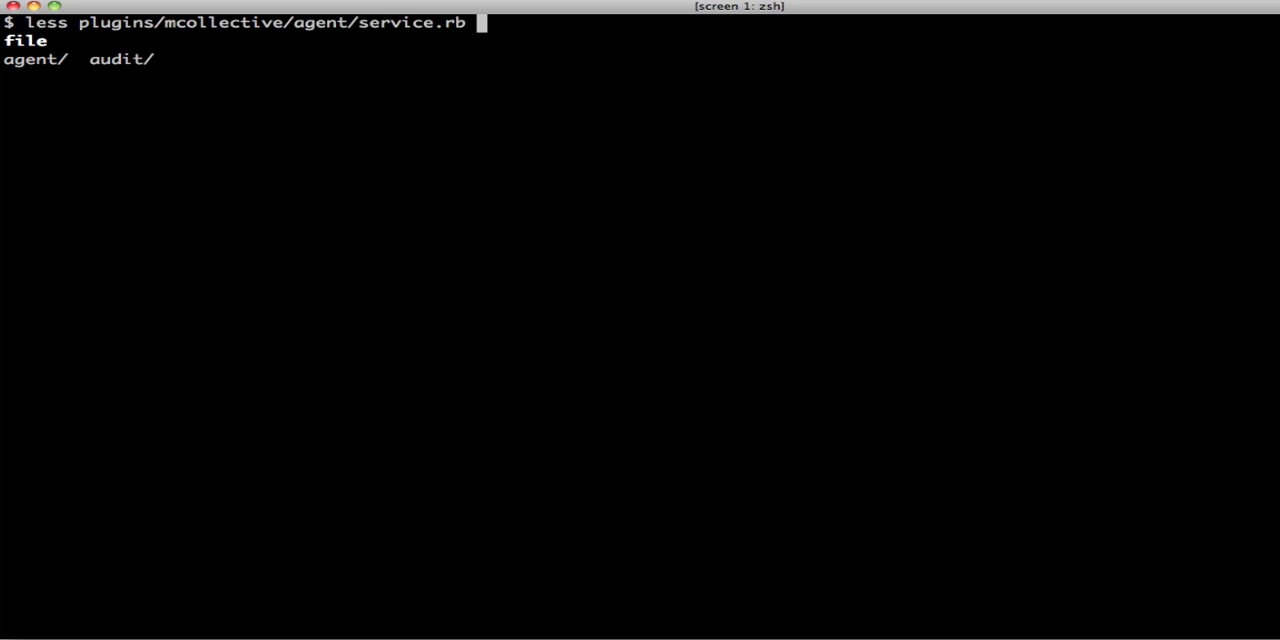
{"action": "key", "text": "Return"}
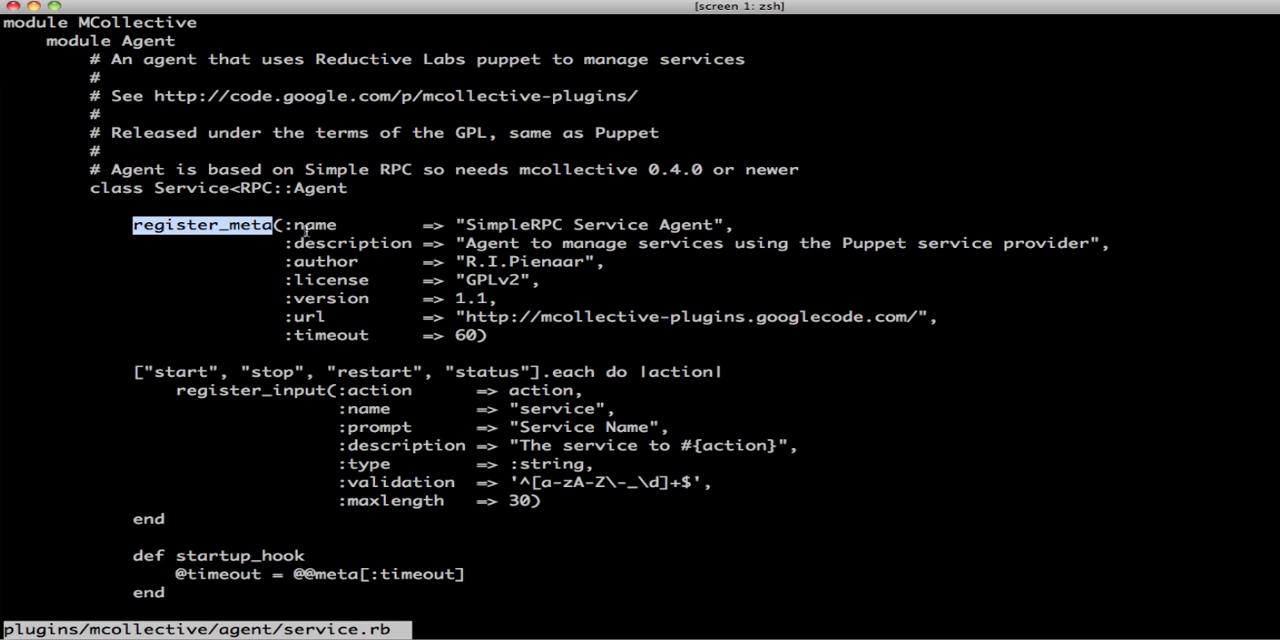
{"action": "mouse_move", "coordinate": [304, 316]}
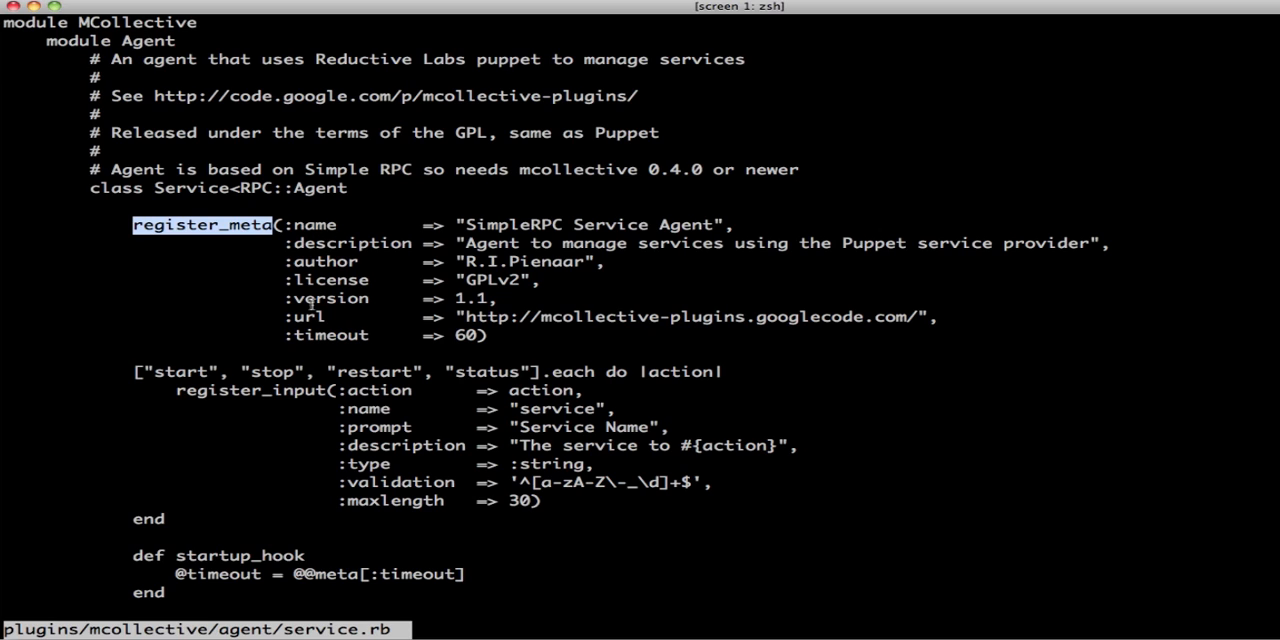
{"action": "double_click", "coordinate": [330, 336]}
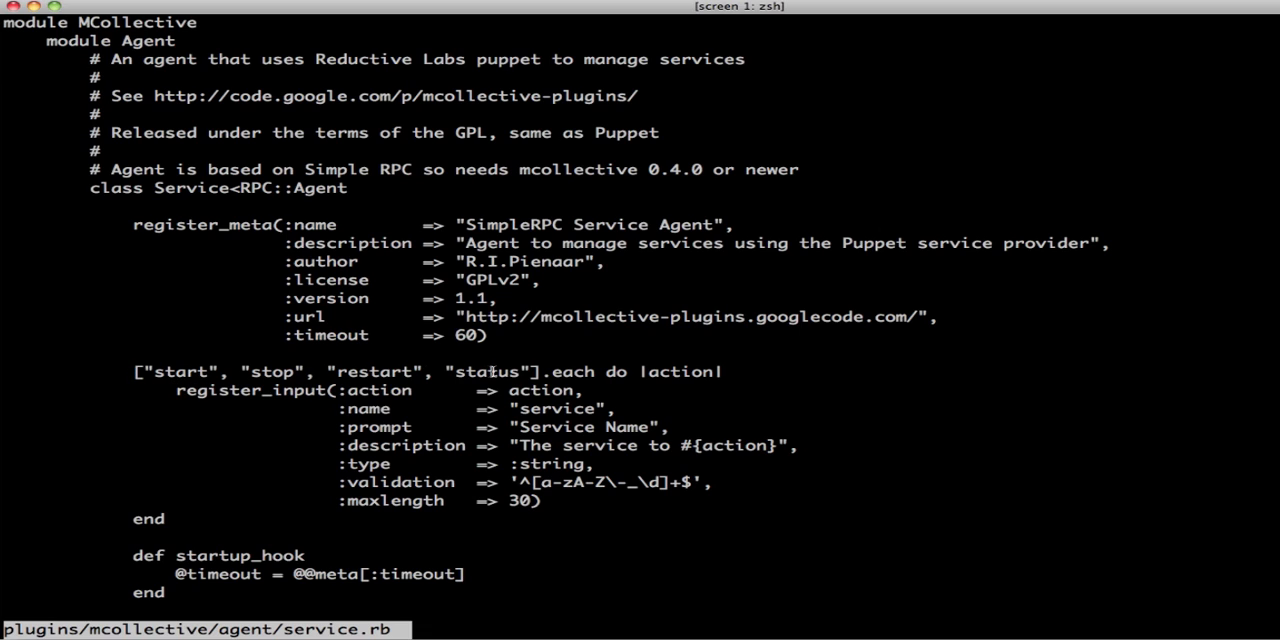
{"action": "double_click", "coordinate": [190, 188]}
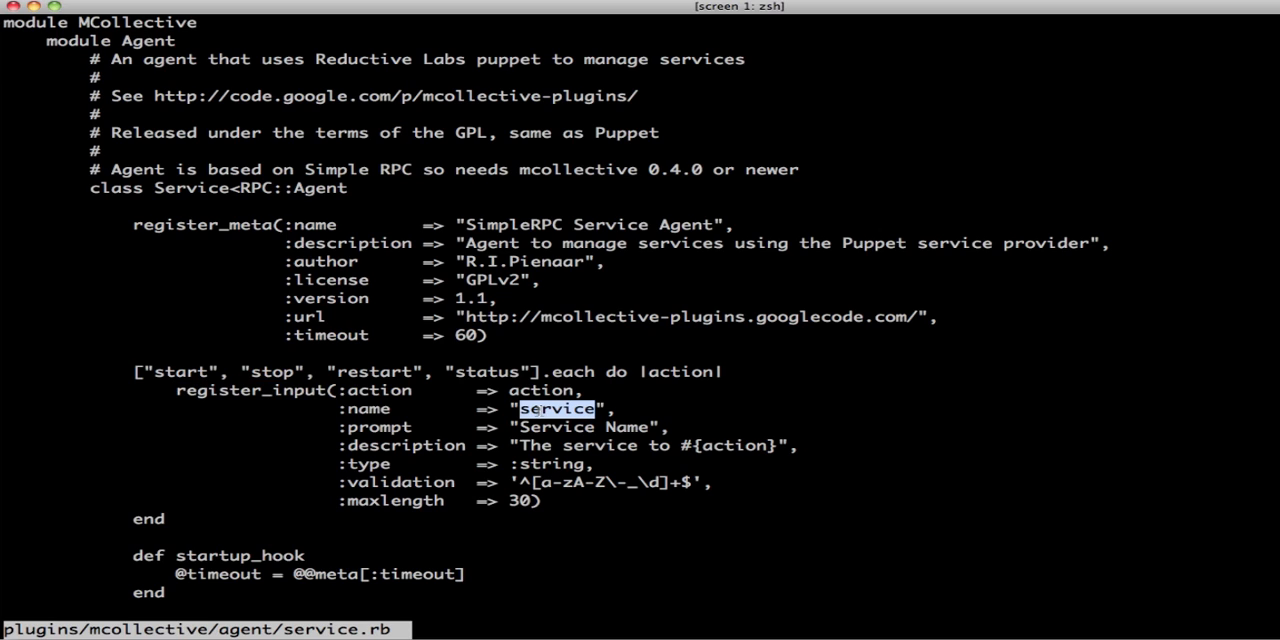
{"action": "mouse_move", "coordinate": [448, 418]}
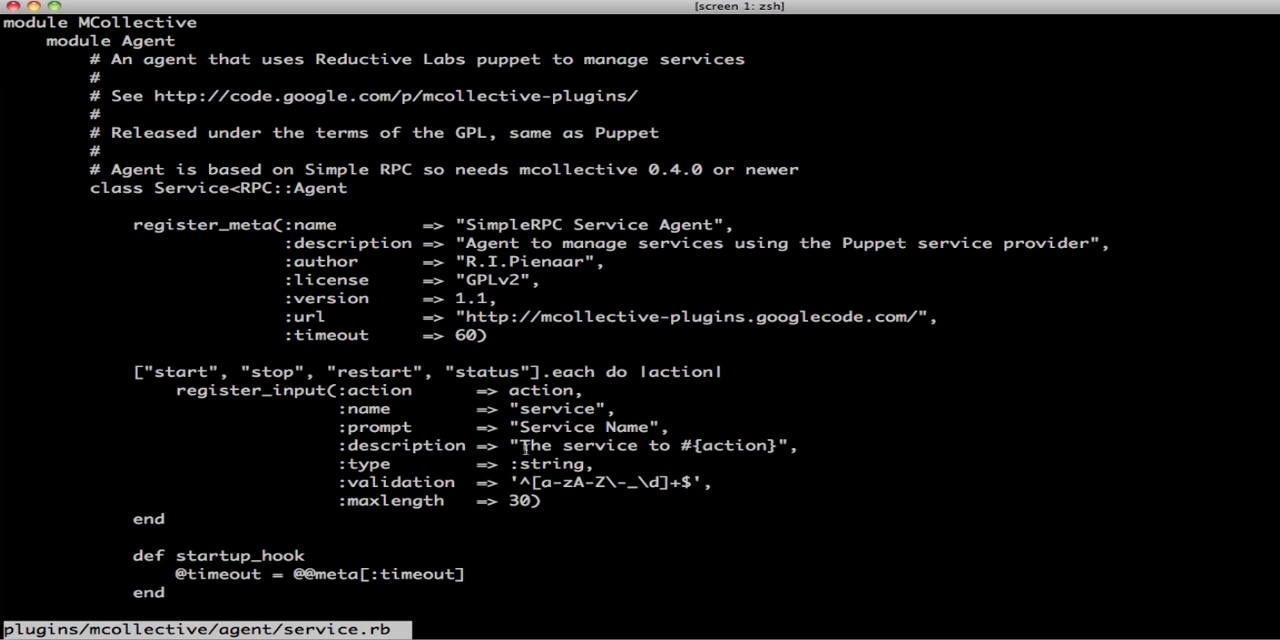
{"action": "double_click", "coordinate": [650, 444]}
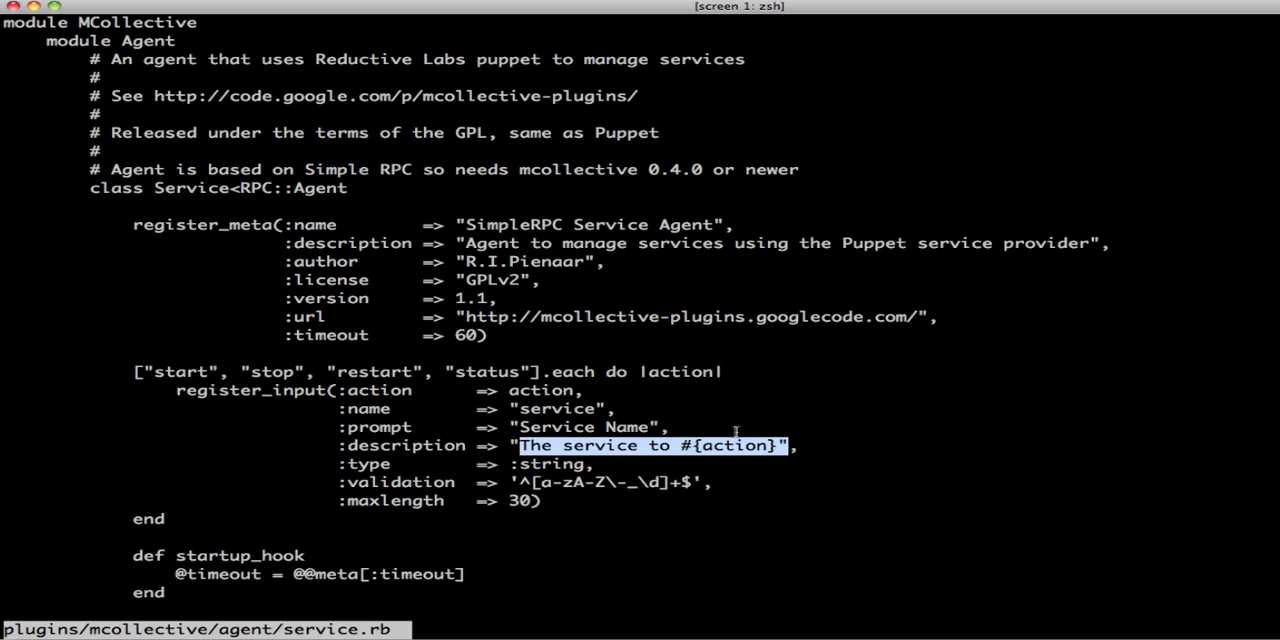
{"action": "double_click", "coordinate": [550, 464]}
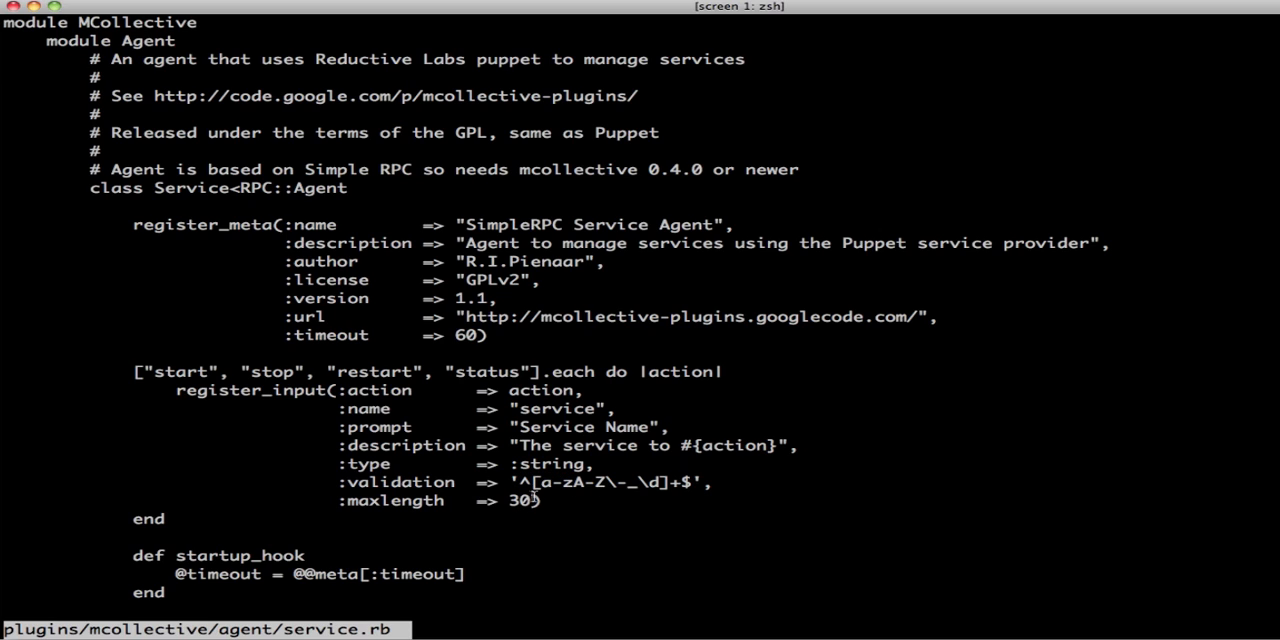
{"action": "mouse_move", "coordinate": [628, 524]}
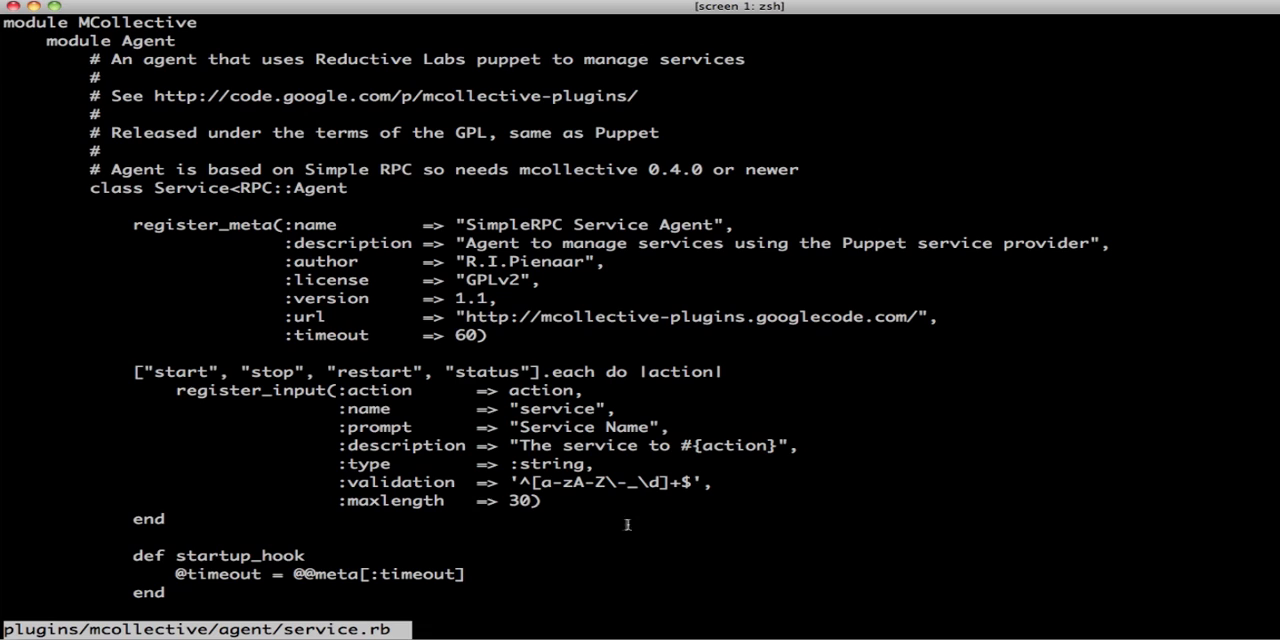
{"action": "mouse_move", "coordinate": [786, 418]}
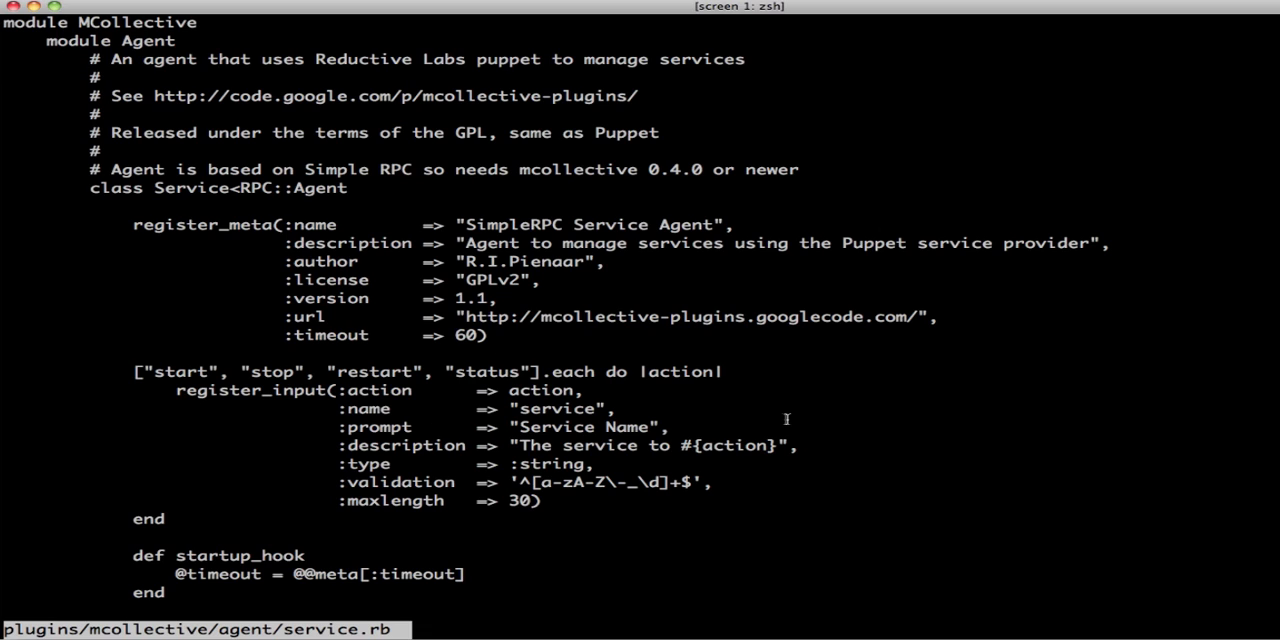
{"action": "mouse_move", "coordinate": [720, 408]}
{"action": "type", "text": "./mc-rpc-help"}
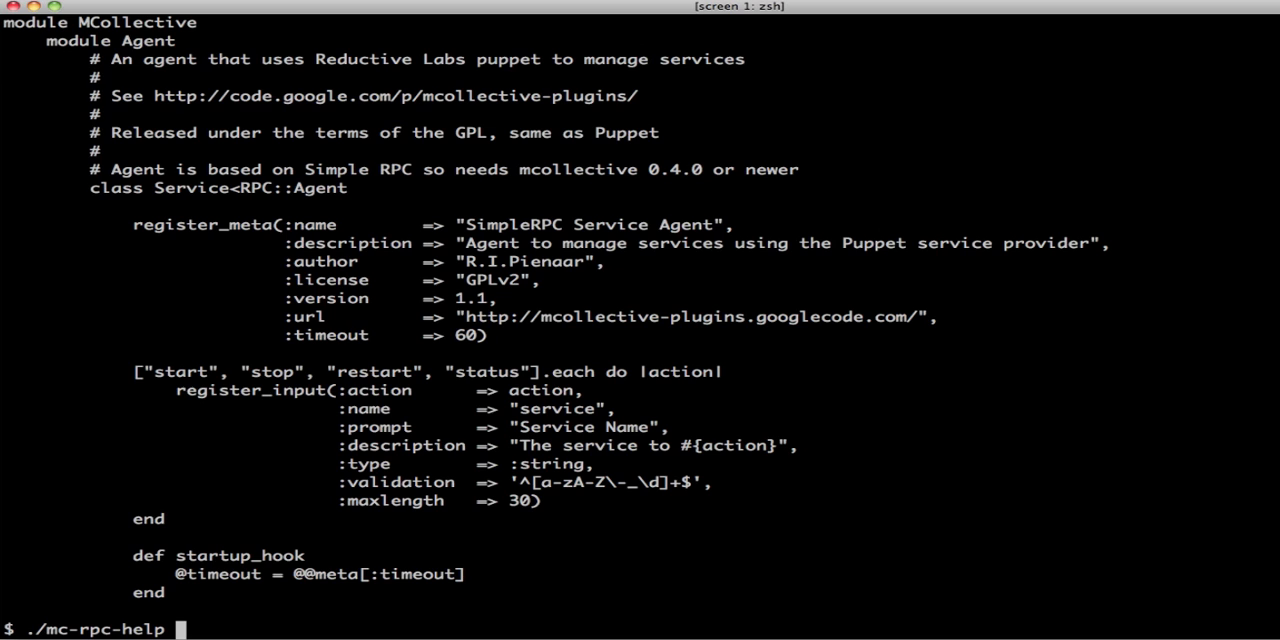
Step: Run ./mc-rpc-help service and review the restart, start, status and stop actions listed
{"action": "type", "text": "se"}
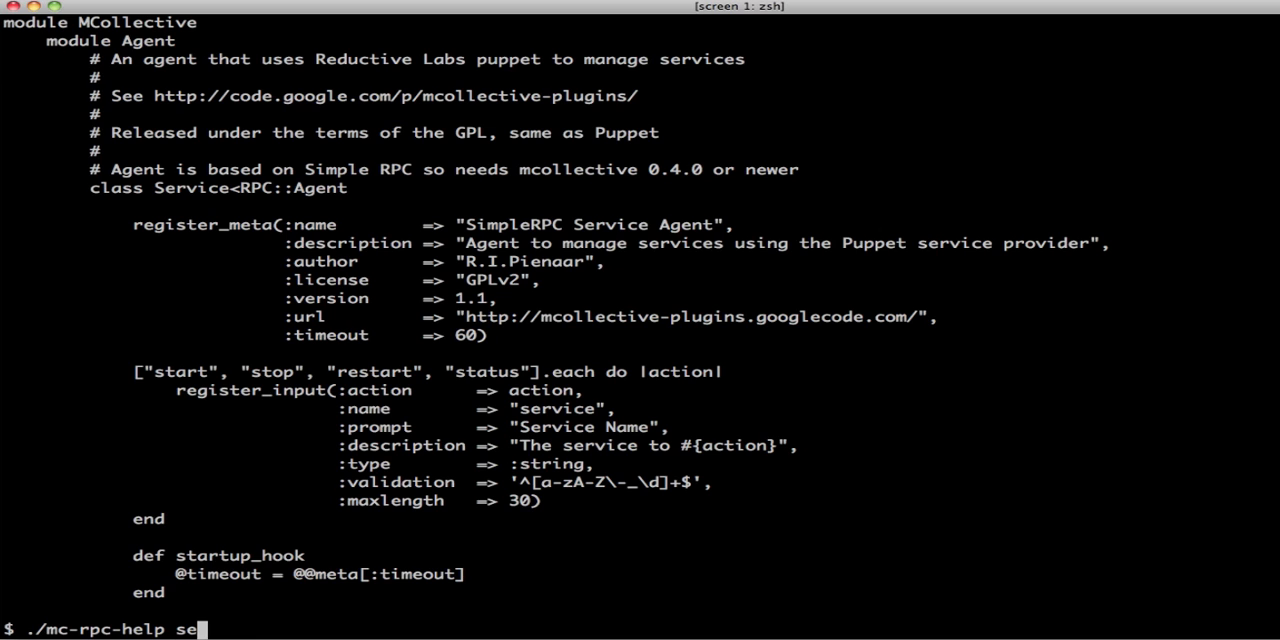
{"action": "key", "text": "Return"}
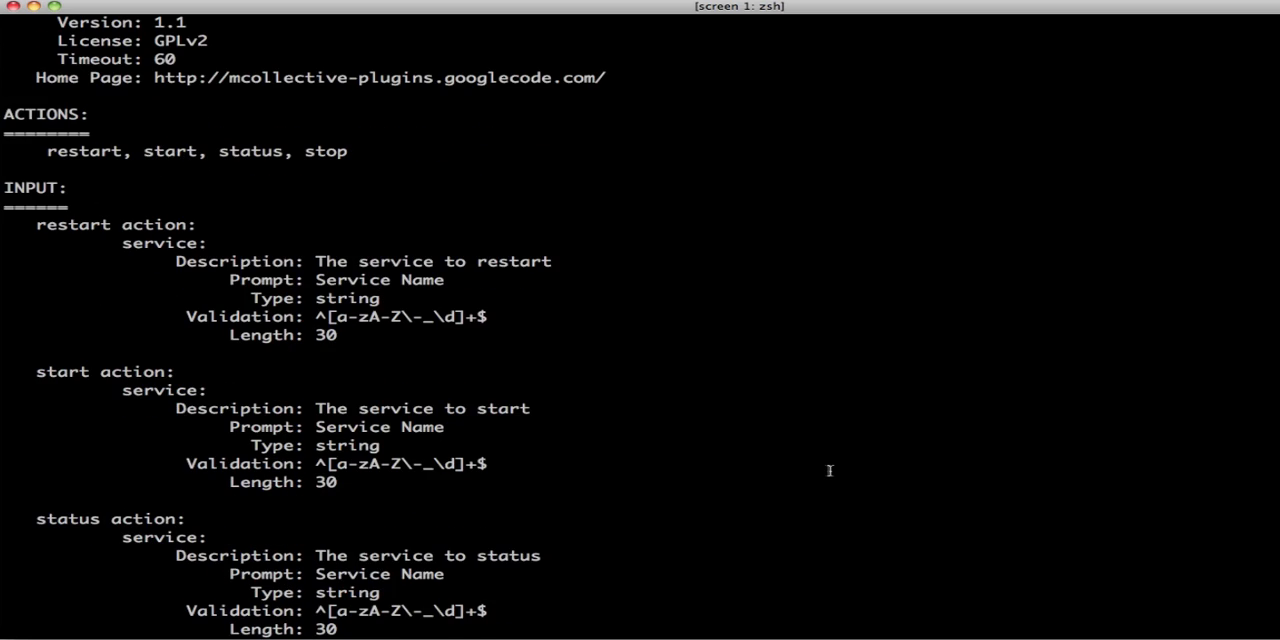
{"action": "scroll", "scroll_direction": "up", "scroll_amount": 3}
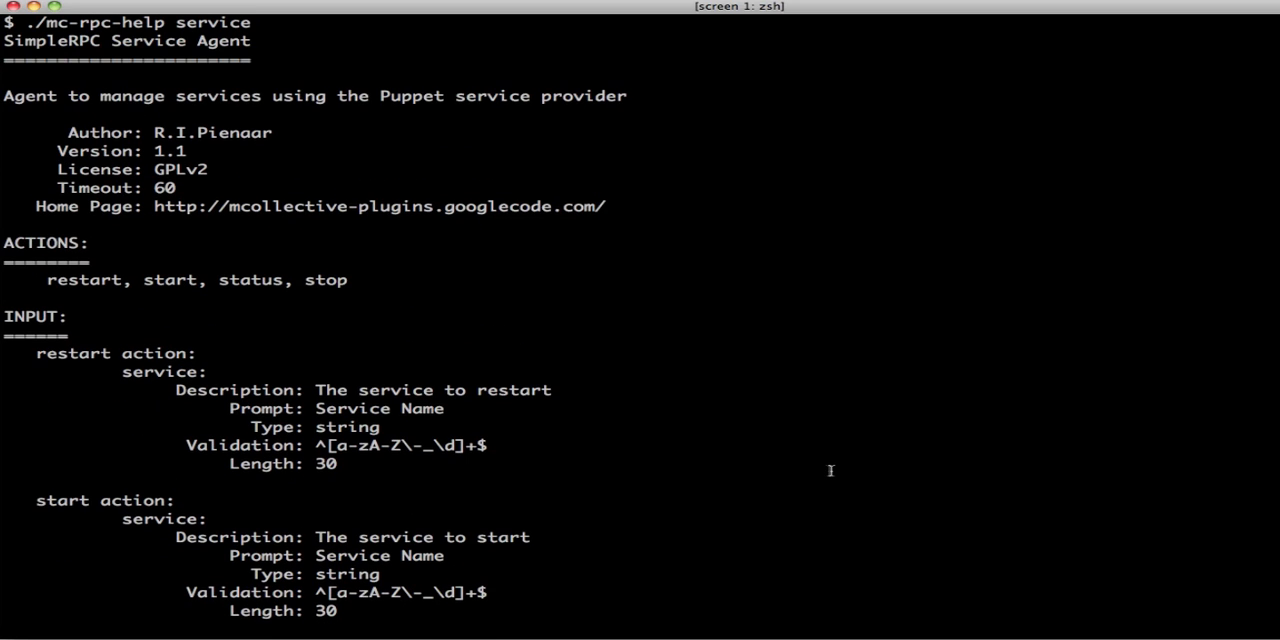
{"action": "mouse_move", "coordinate": [808, 402]}
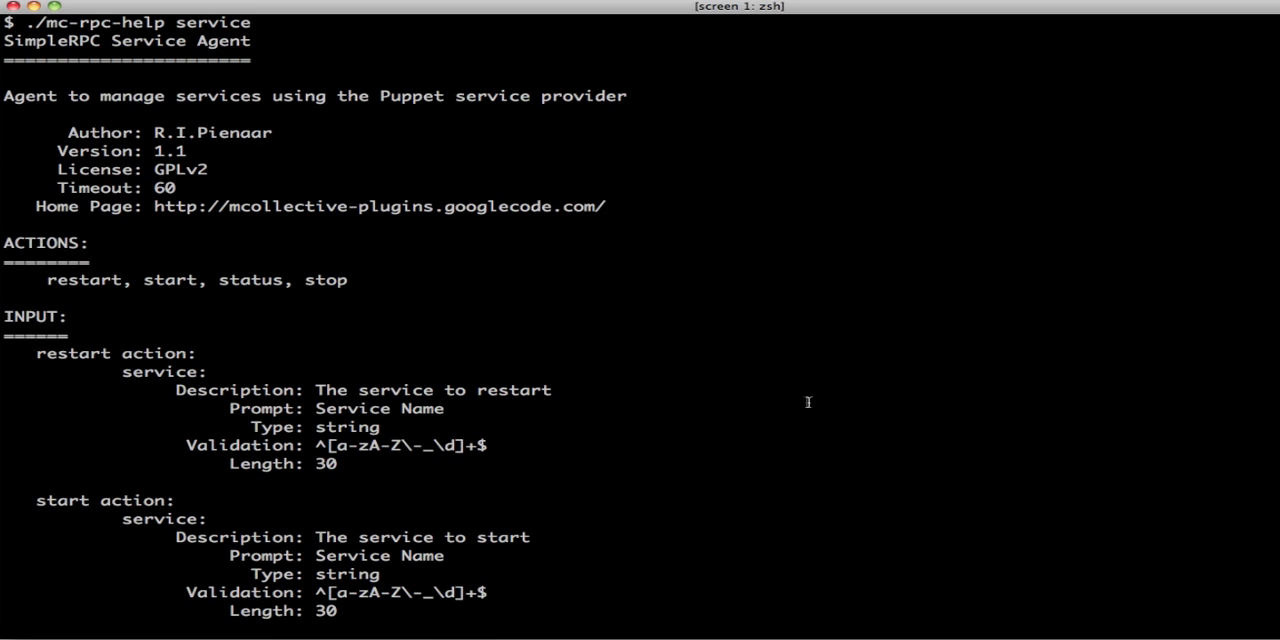
{"action": "mouse_move", "coordinate": [618, 220]}
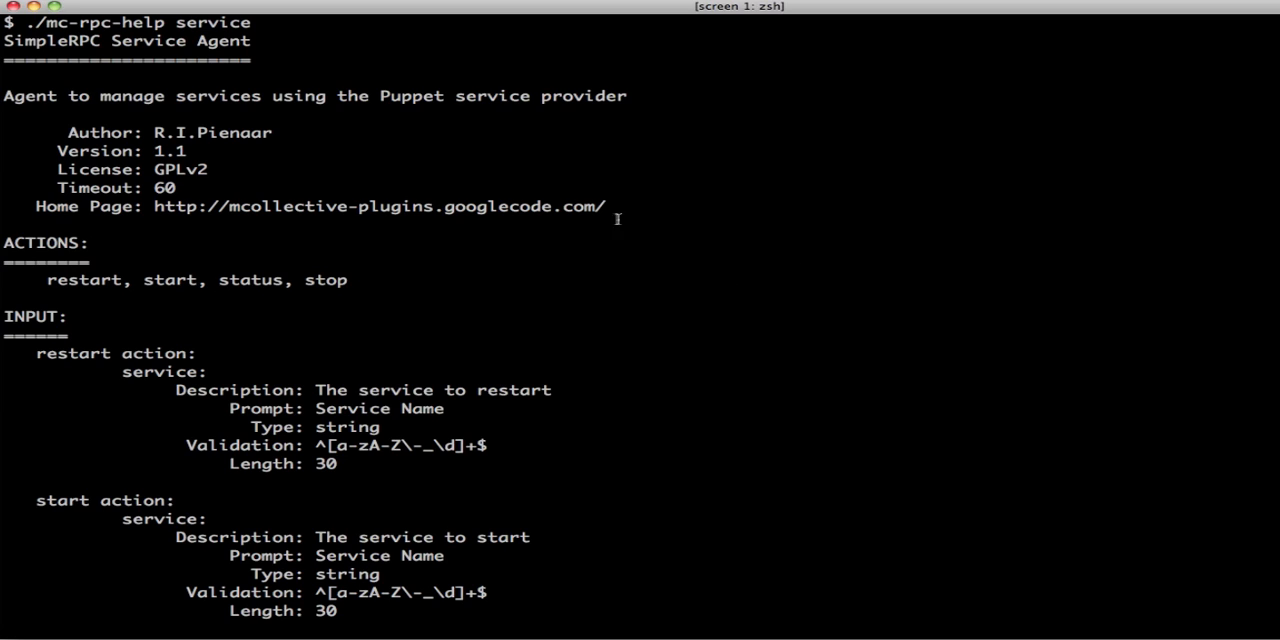
{"action": "mouse_move", "coordinate": [324, 176]}
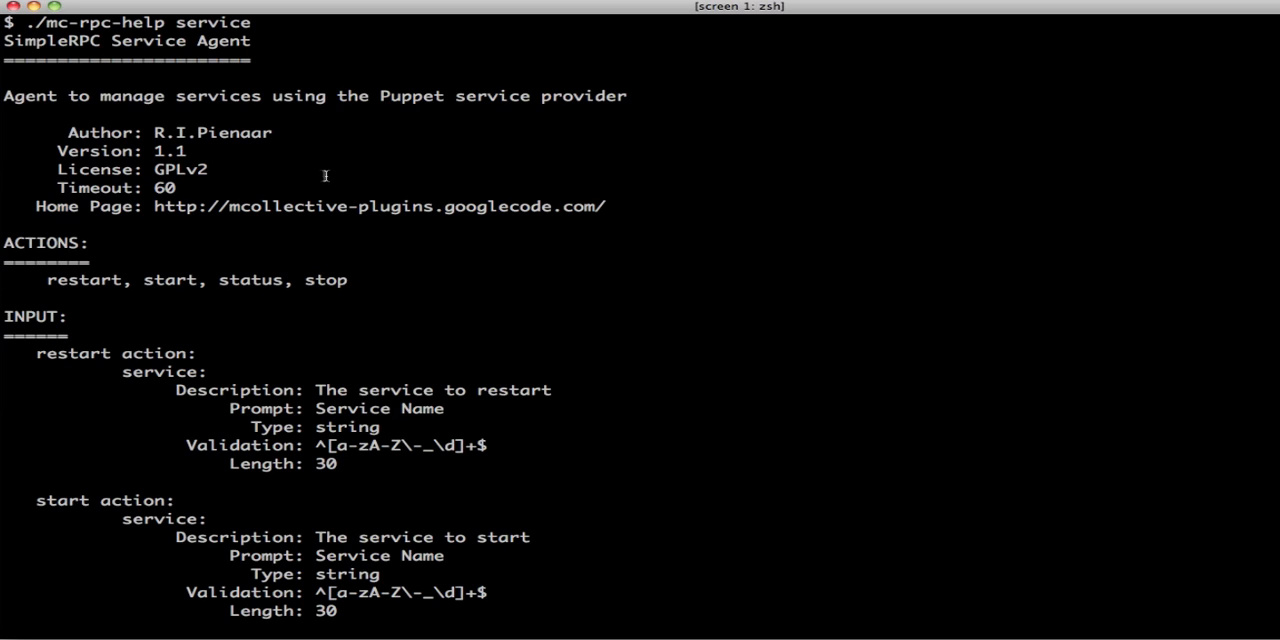
{"action": "mouse_move", "coordinate": [220, 332]}
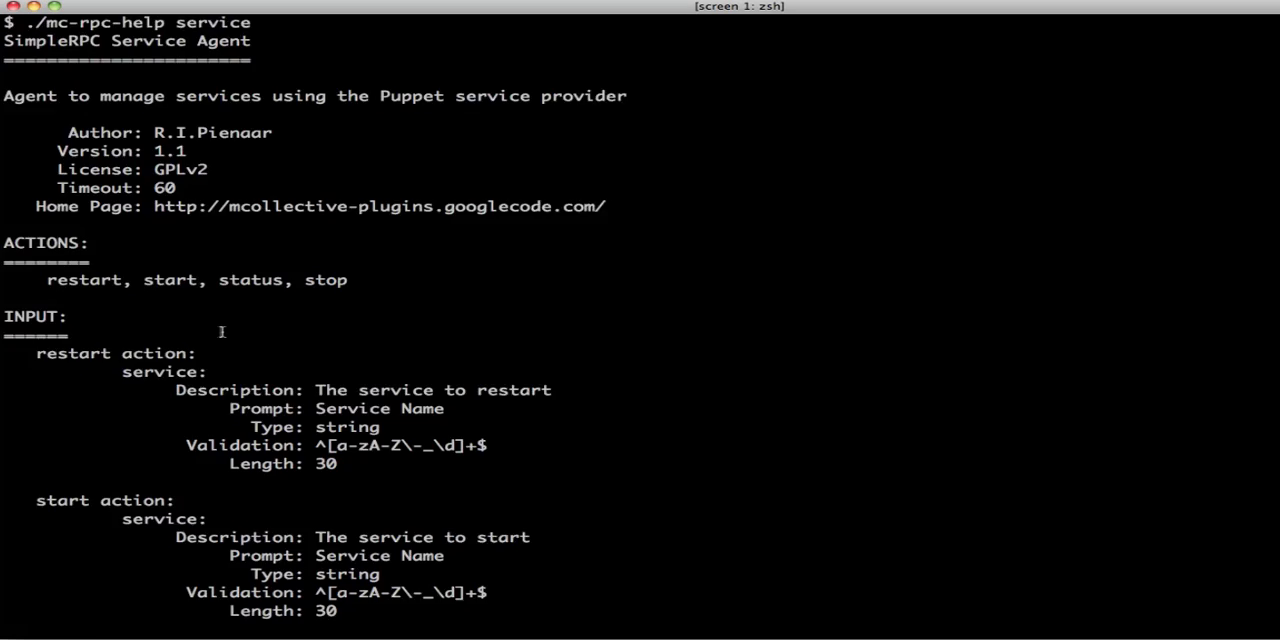
{"action": "scroll", "scroll_direction": "down", "scroll_amount": 3}
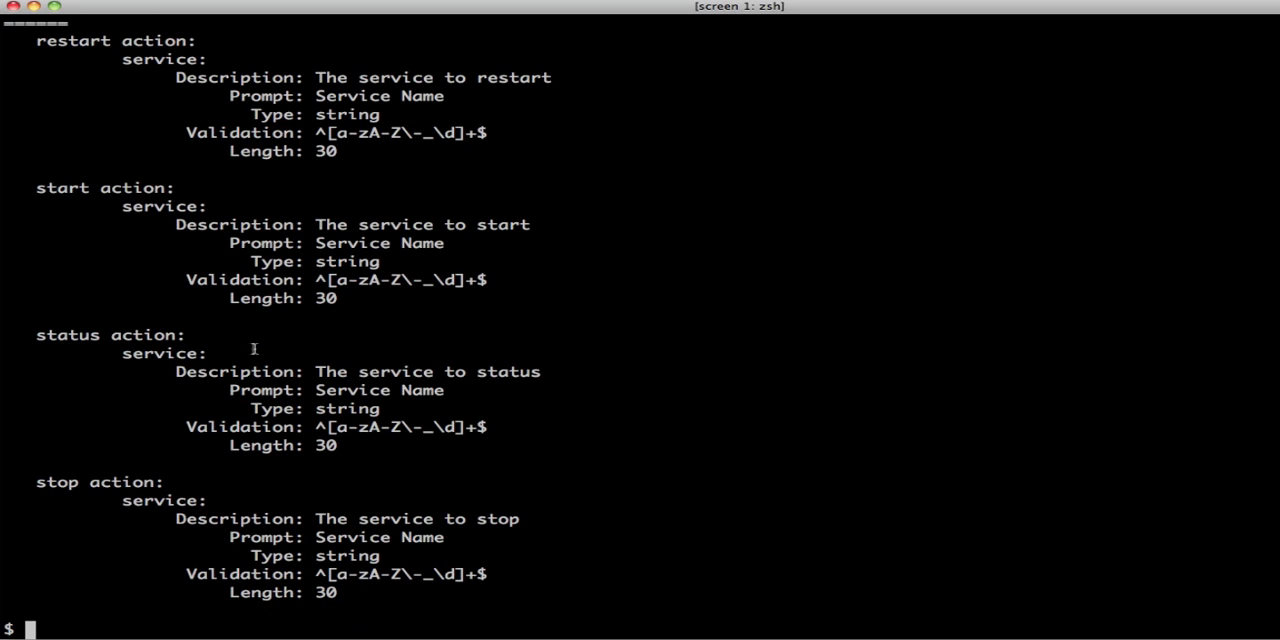
Step: Compose mc-rpc service status service=httpd, highlighting 'status' and 'service' in the metadata
{"action": "type", "text": "mc-rpc"}
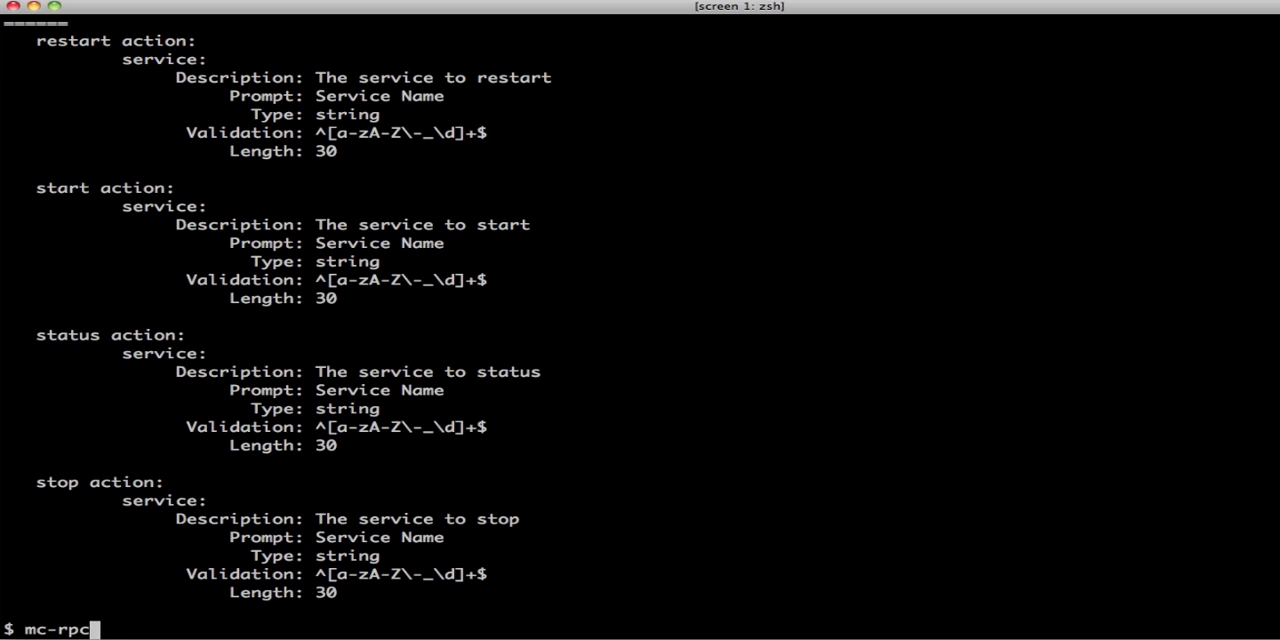
{"action": "type", "text": "se"}
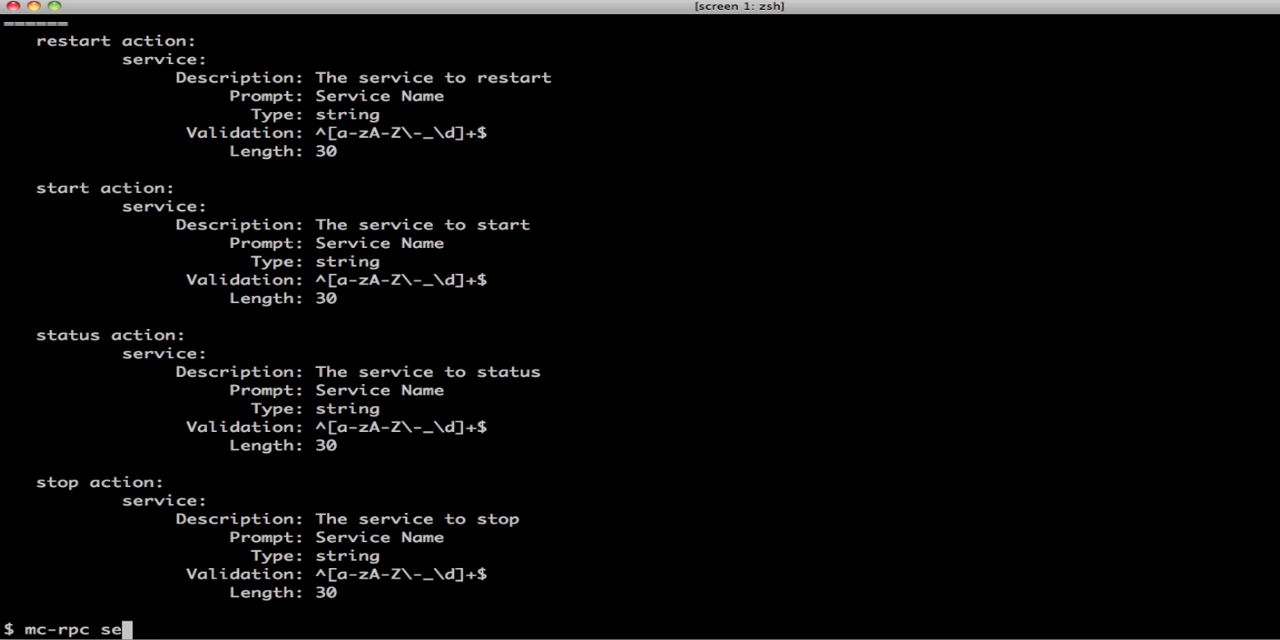
{"action": "type", "text": "rvice st"}
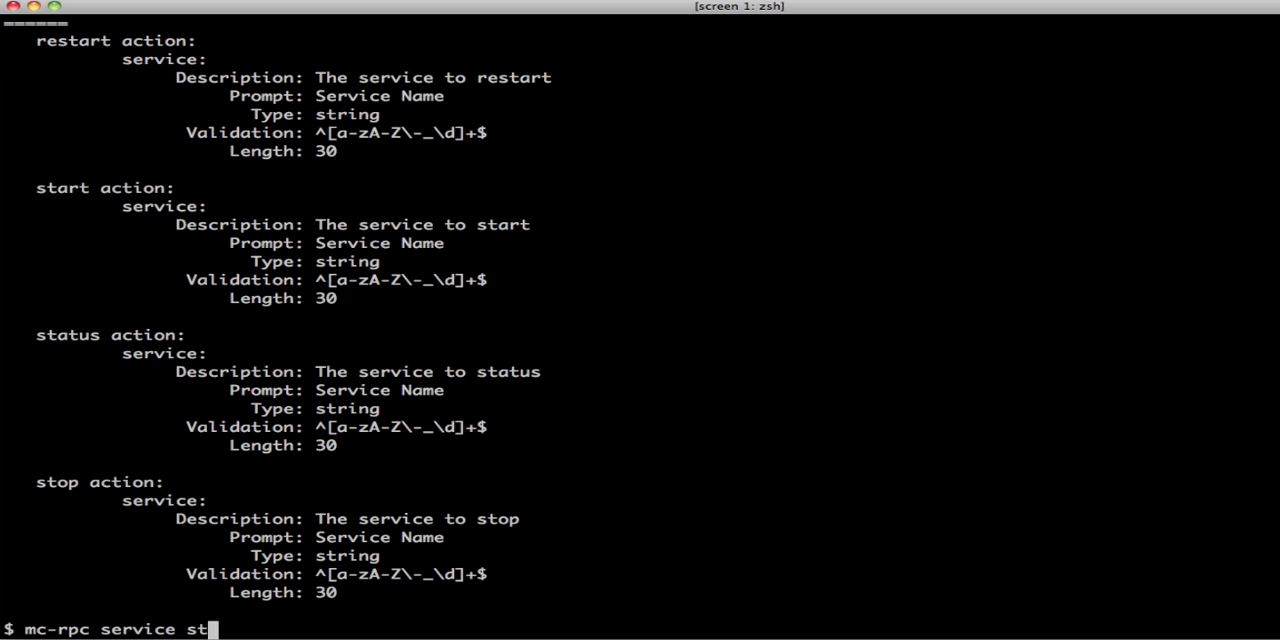
{"action": "type", "text": "atus servi"}
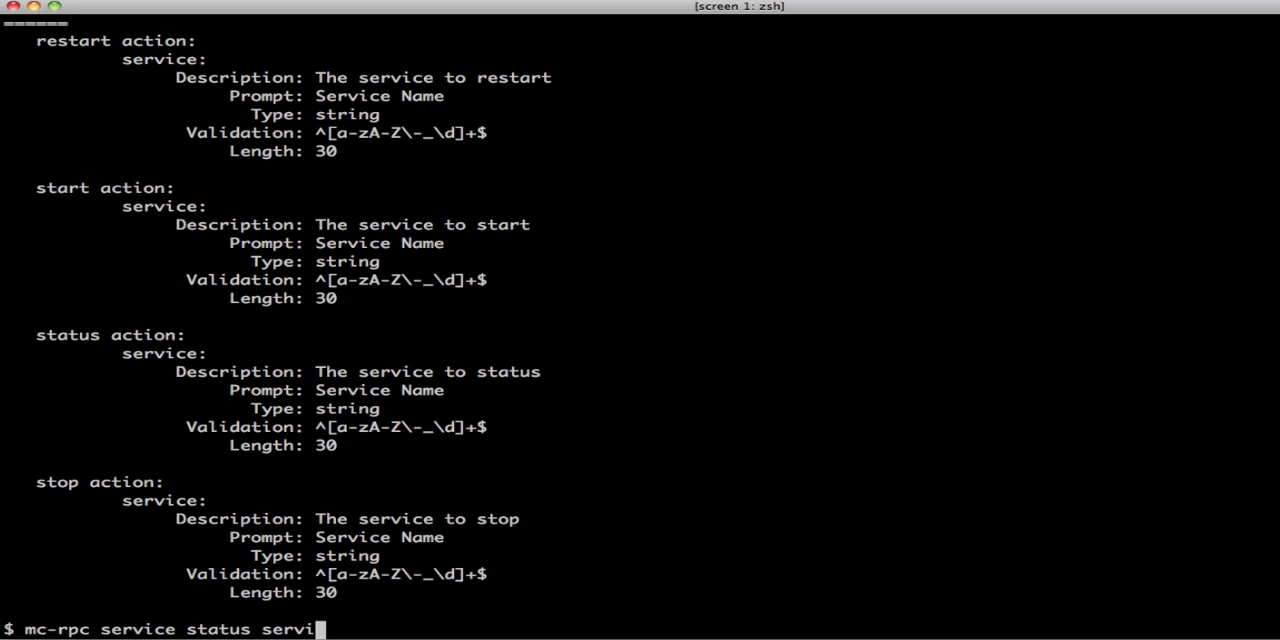
{"action": "type", "text": "ce=httpd"}
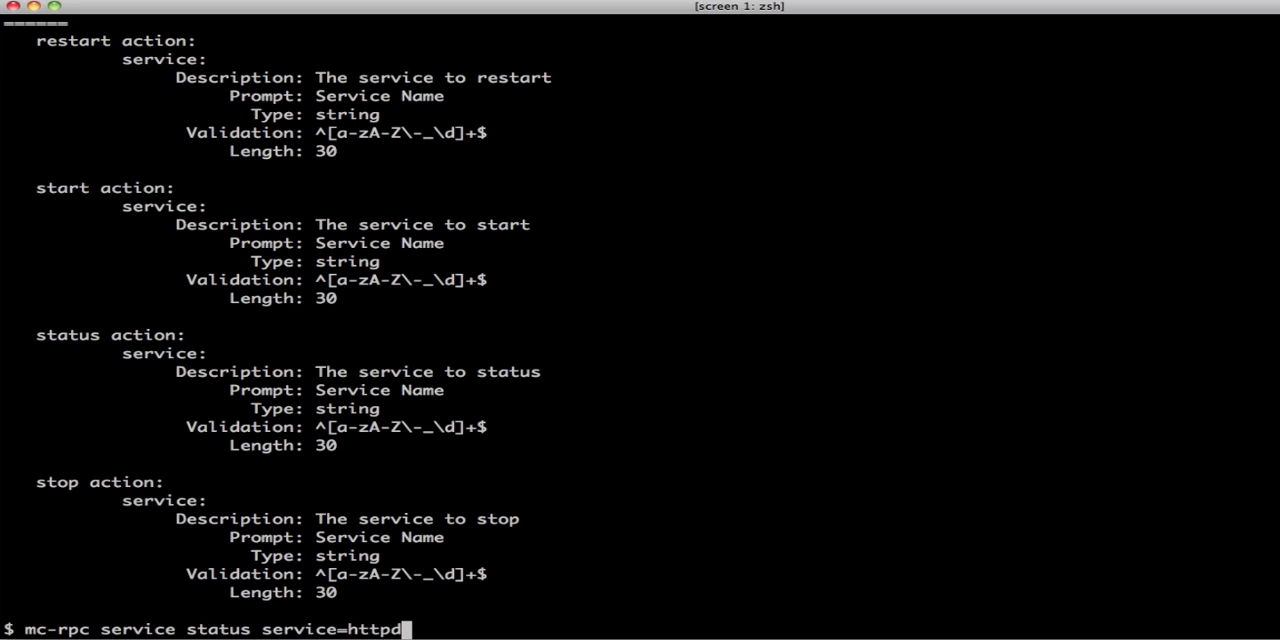
{"action": "mouse_move", "coordinate": [64, 404]}
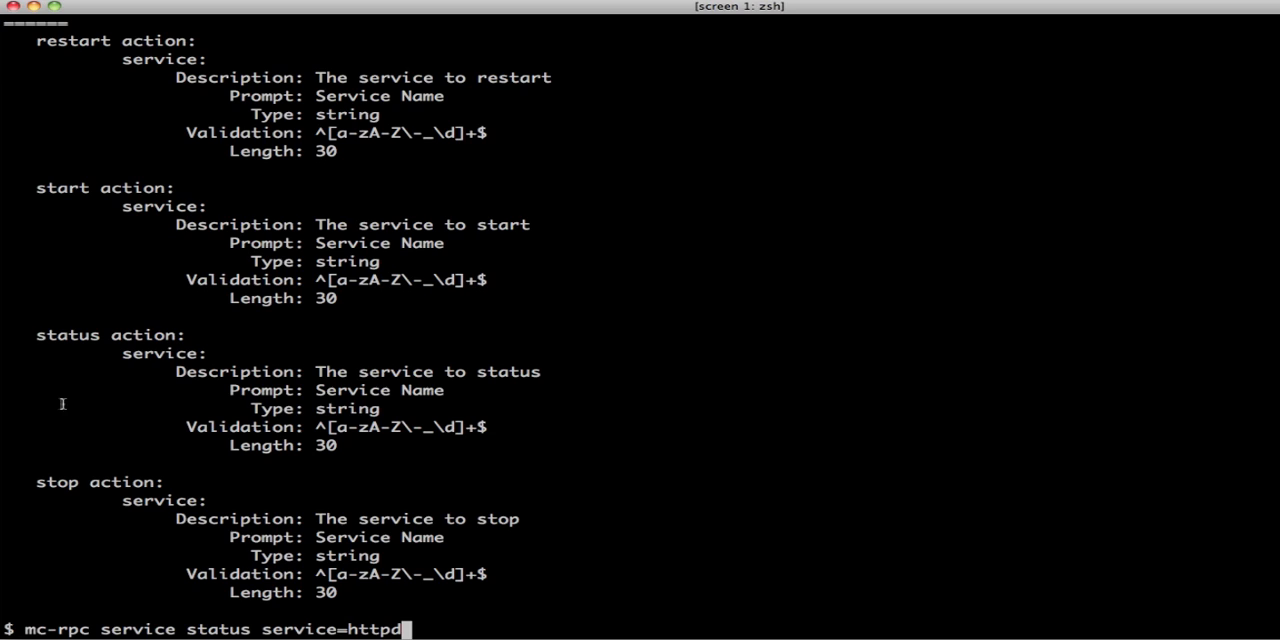
{"action": "mouse_move", "coordinate": [56, 336]}
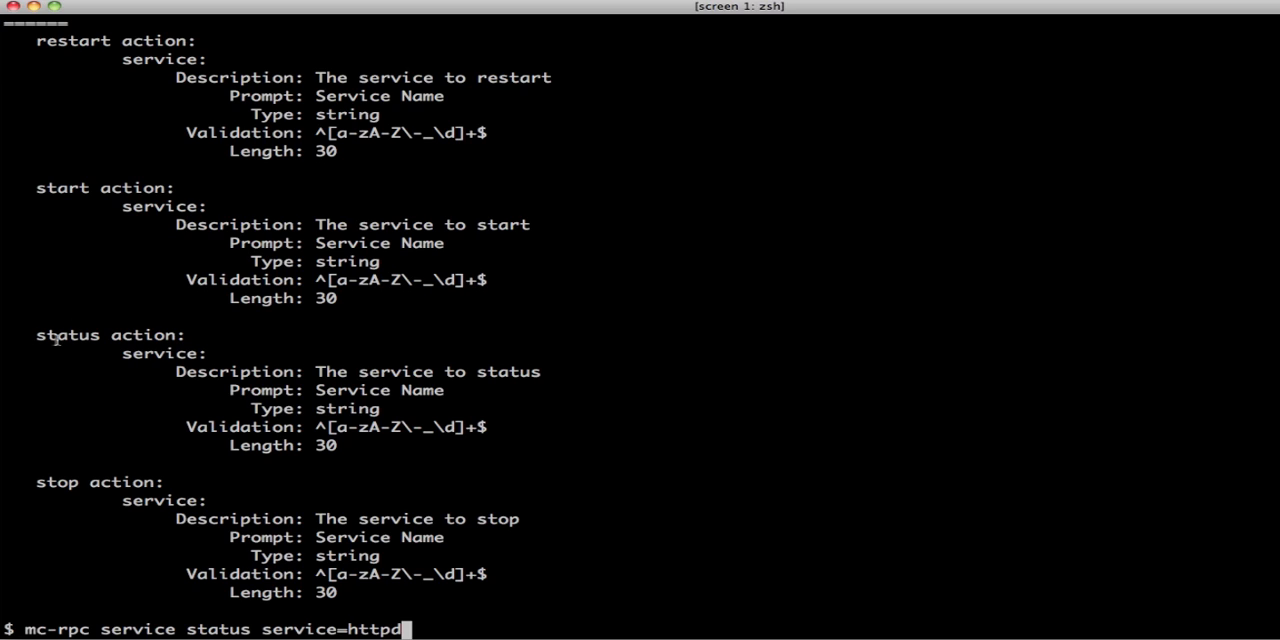
{"action": "double_click", "coordinate": [68, 336]}
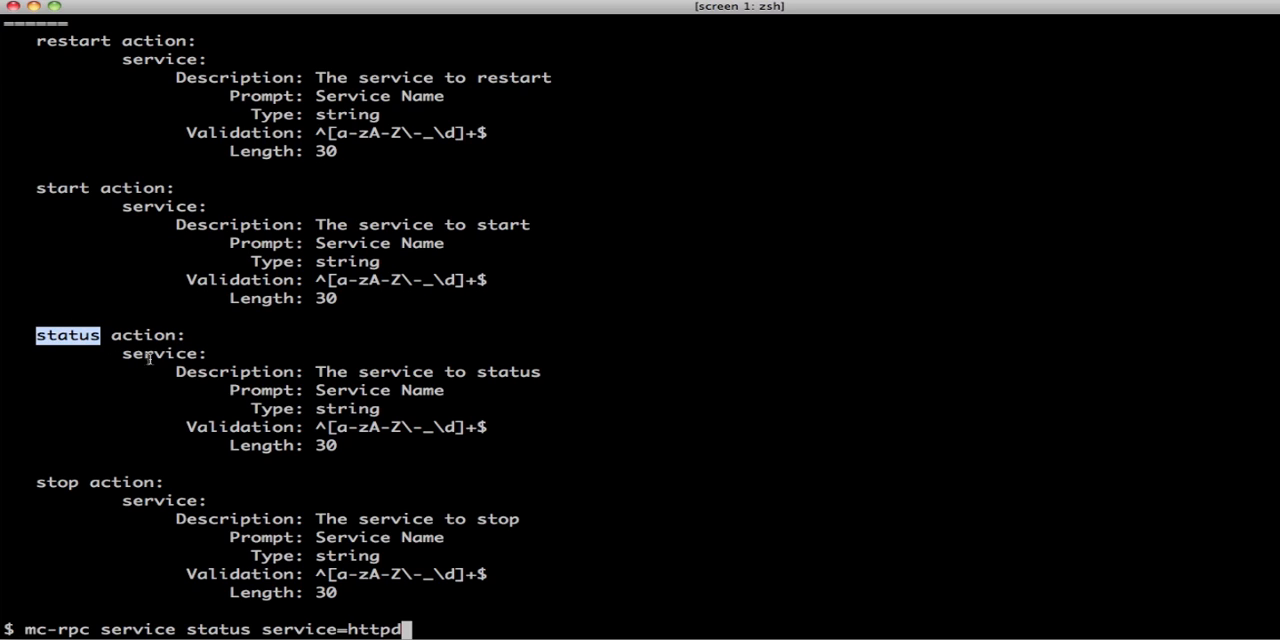
{"action": "double_click", "coordinate": [160, 352]}
{"action": "type", "text": "./mc-rp"}
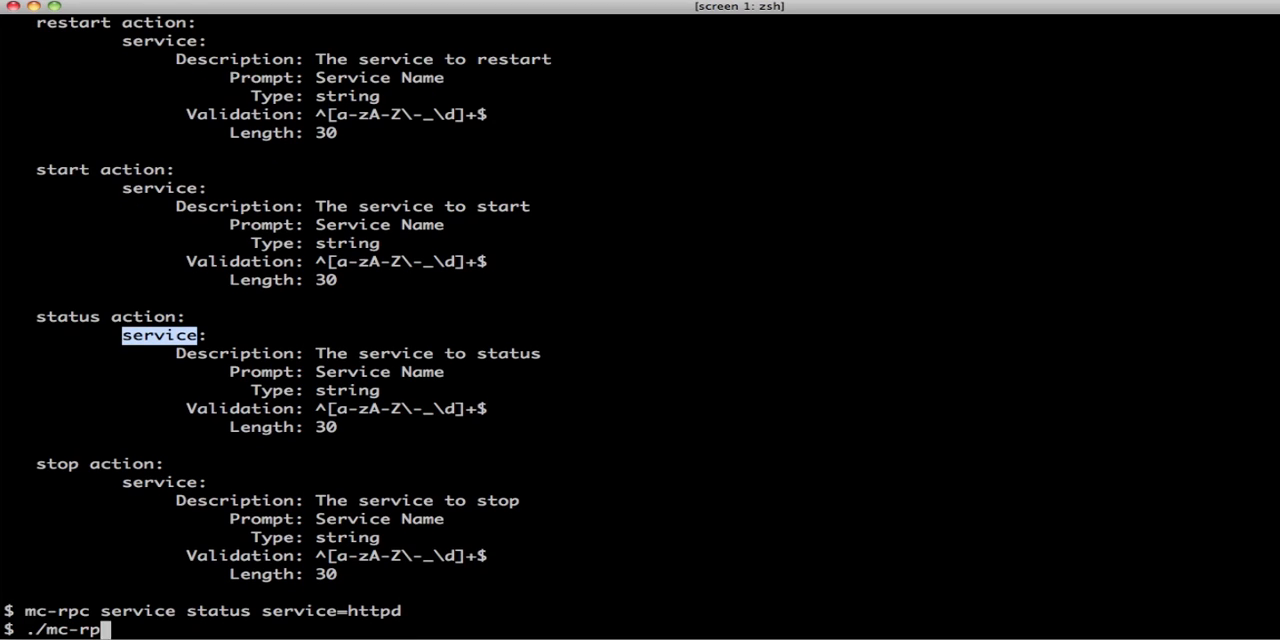
Step: Run ./mc-rpccaller.rb service and leave the action prompt blank
{"action": "type", "text": "caller.rb"}
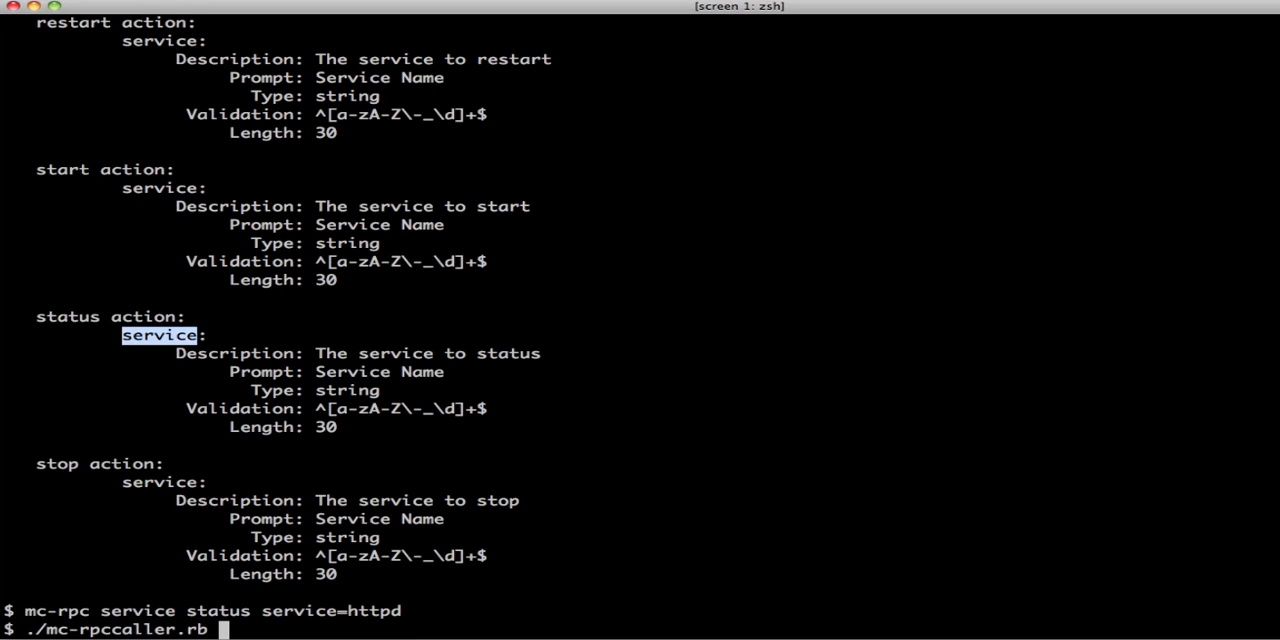
{"action": "type", "text": "service"}
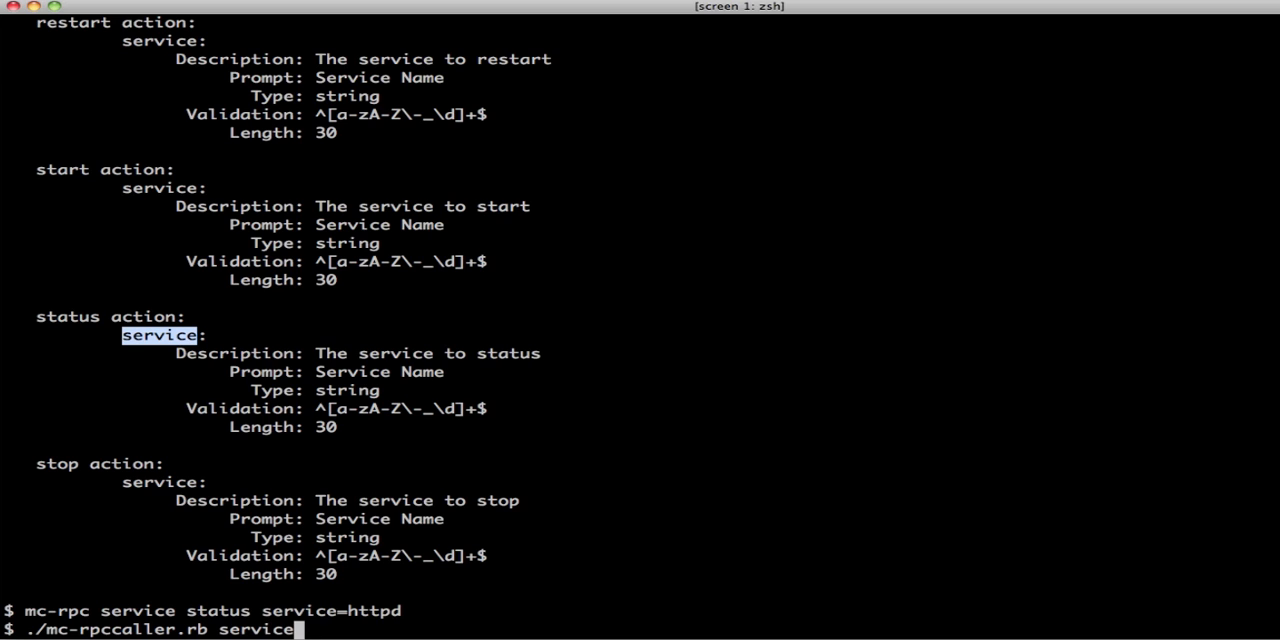
{"action": "key", "text": "Return"}
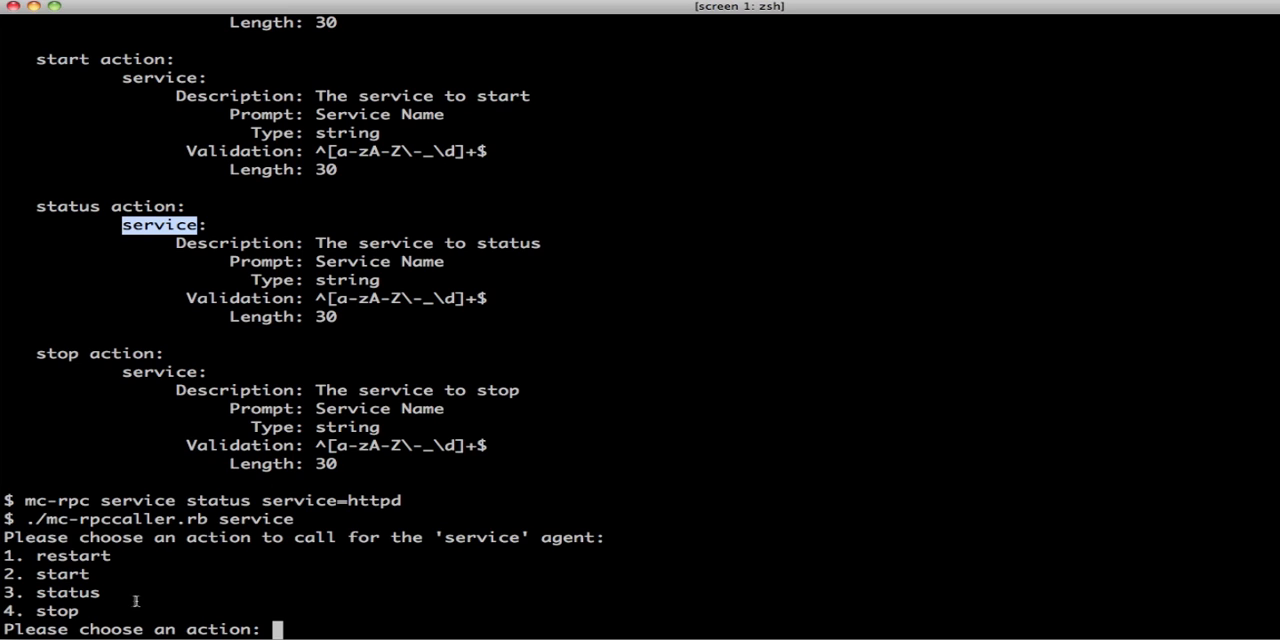
{"action": "key", "text": "Return"}
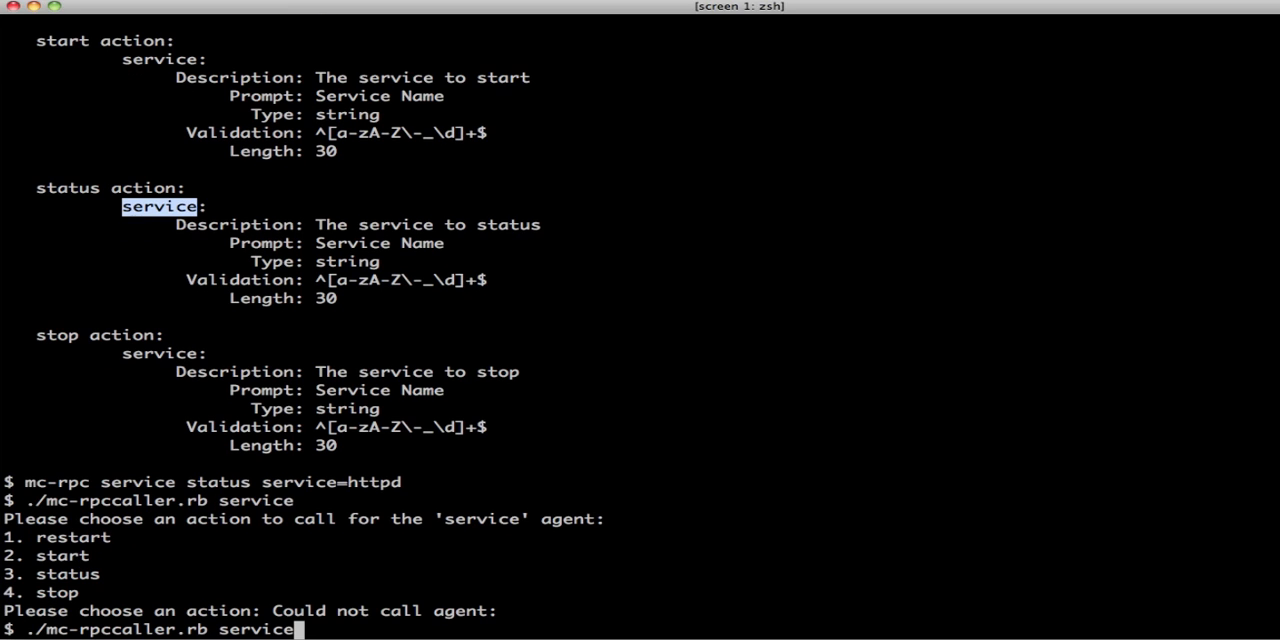
Step: Rerun the caller filtered with -I /neph/ and choose action 3, status
{"action": "type", "text": "-I /neph/"}
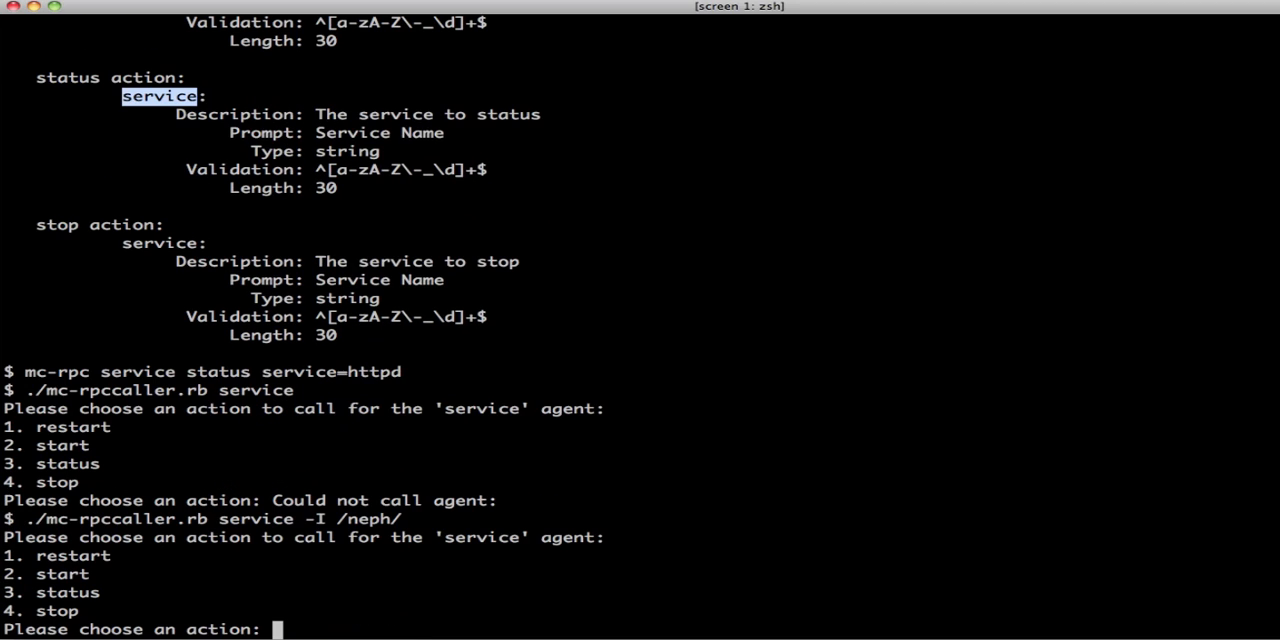
{"action": "type", "text": "3"}
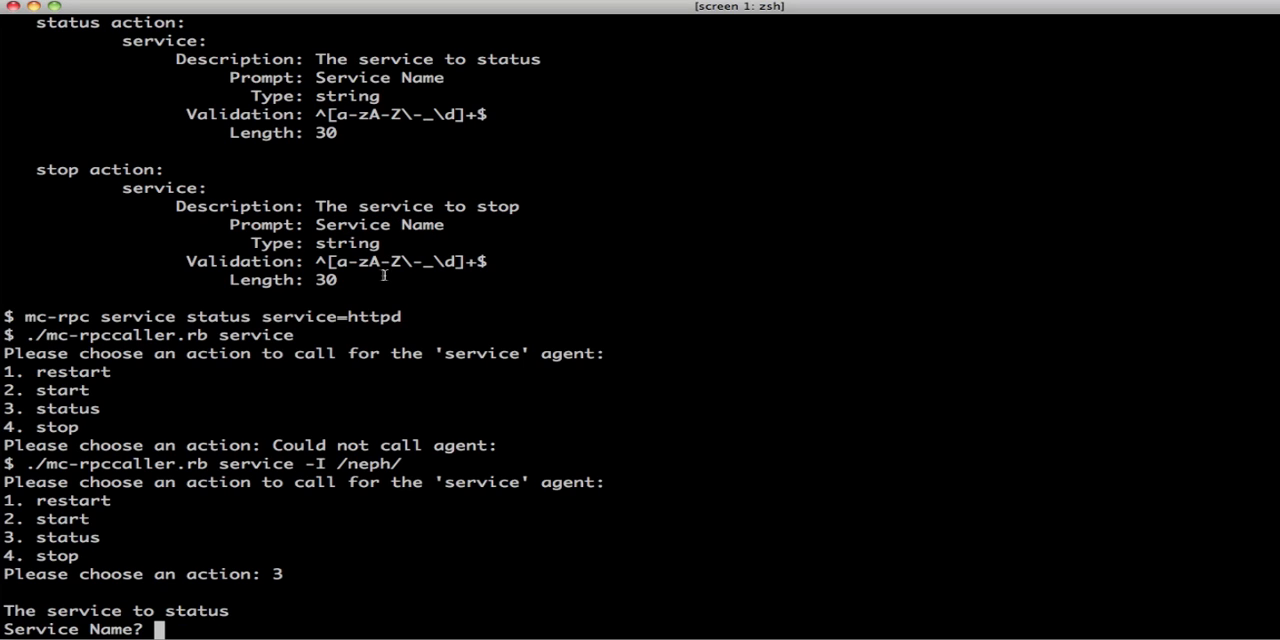
Step: Enter the invalid name httpd!fdifd, then httpd as the Service Name to start host discovery
{"action": "type", "text": "httpd!fdifd"}
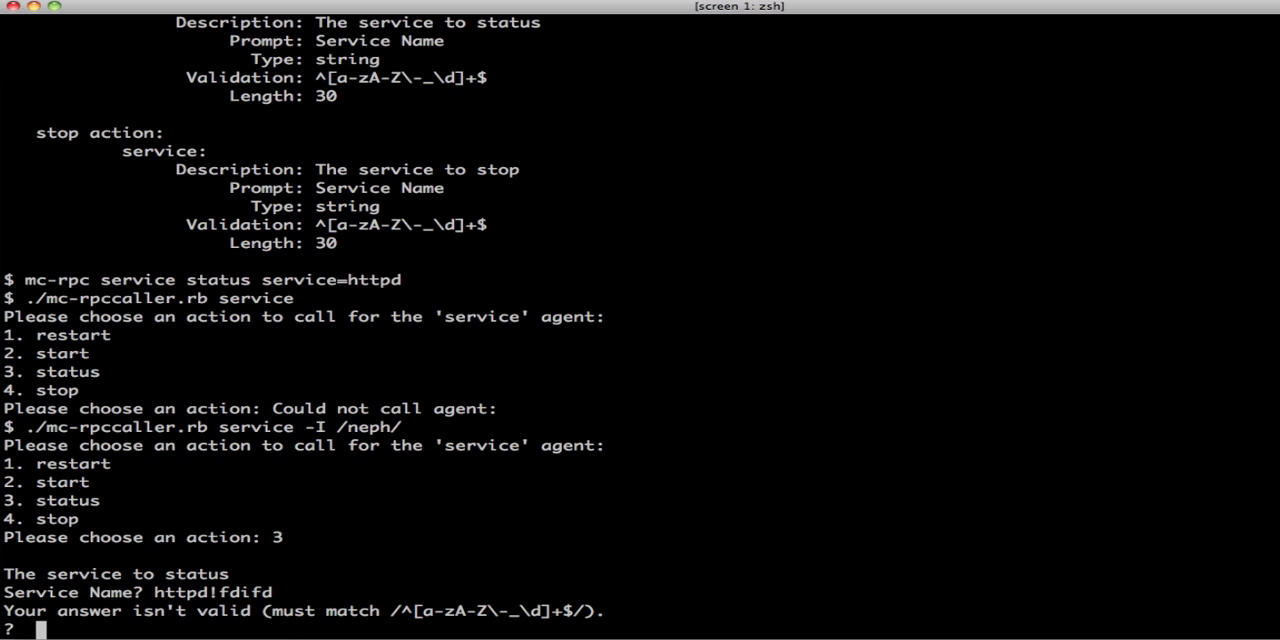
{"action": "mouse_move", "coordinate": [472, 404]}
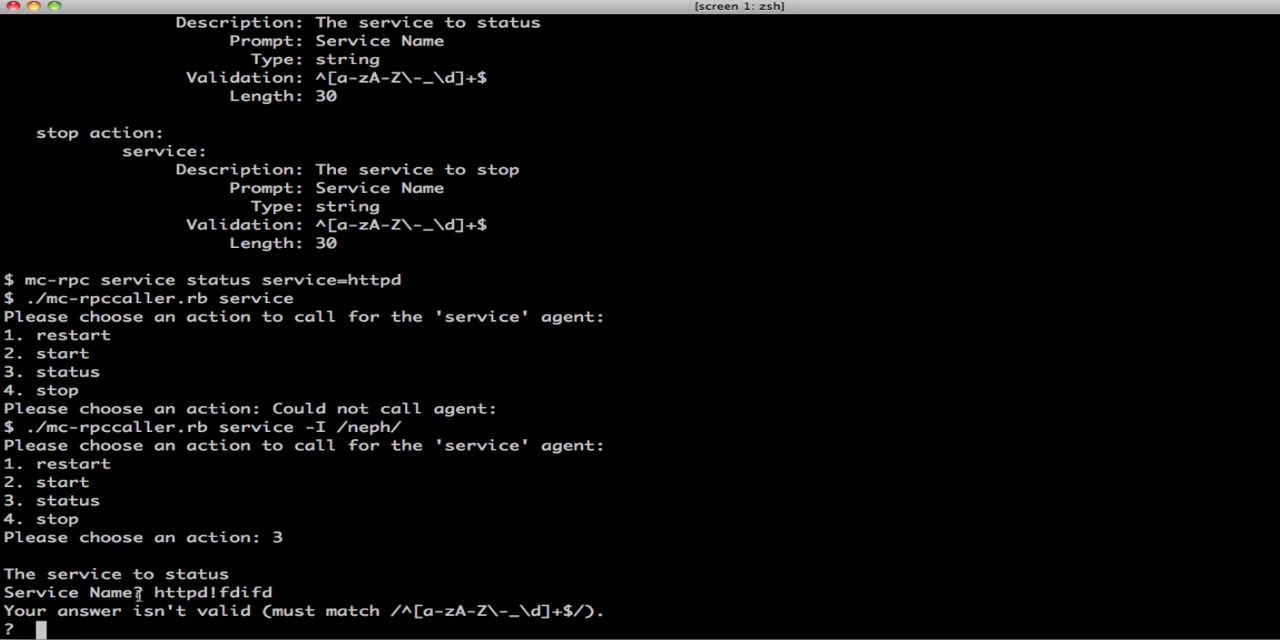
{"action": "type", "text": "httpd"}
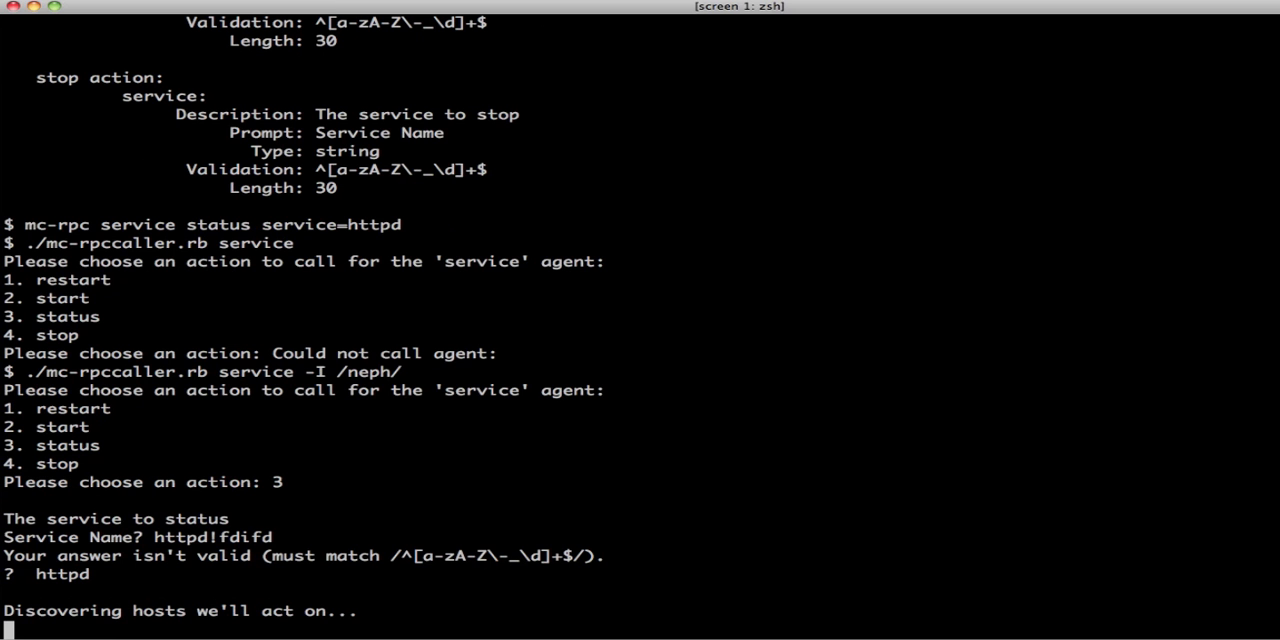
{"action": "scroll", "scroll_direction": "down", "scroll_amount": 3}
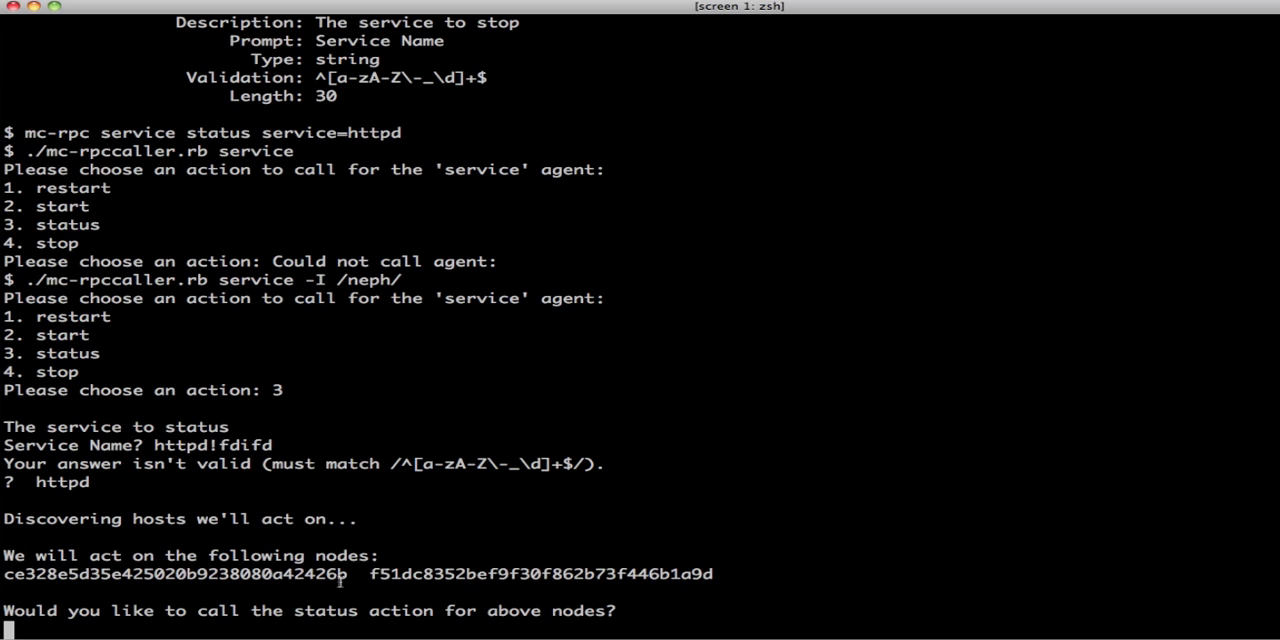
Step: Confirm the status call and let it finish on both nodes
{"action": "double_click", "coordinate": [540, 574]}
{"action": "type", "text": "y"}
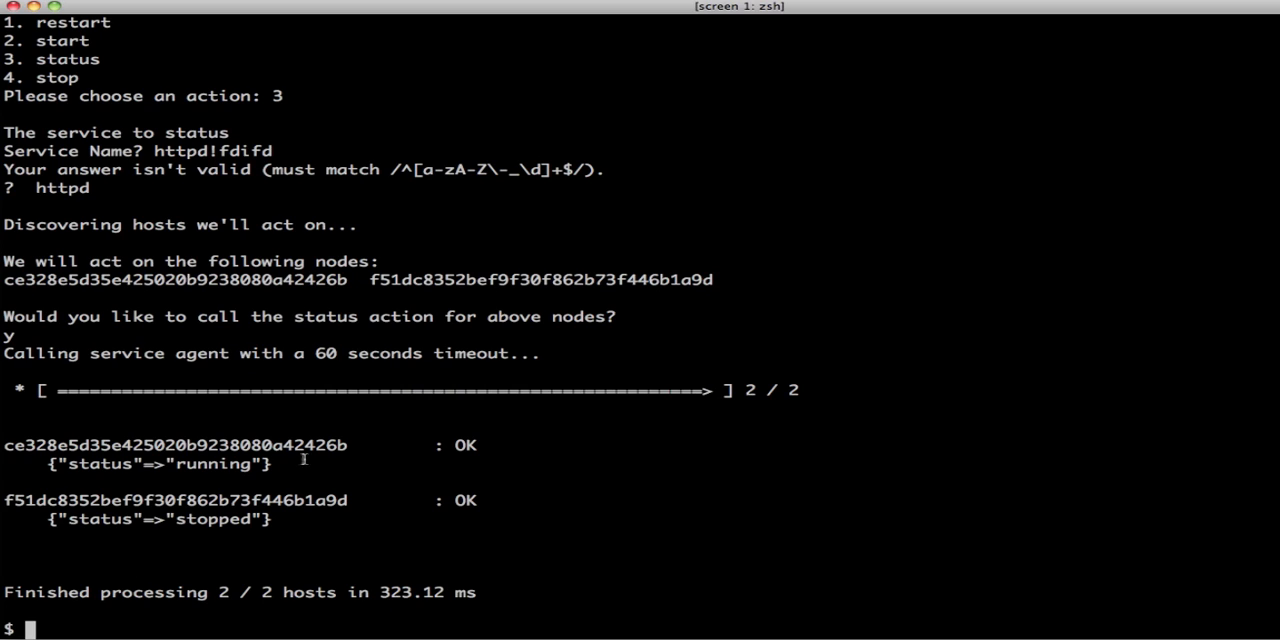
{"action": "mouse_move", "coordinate": [344, 434]}
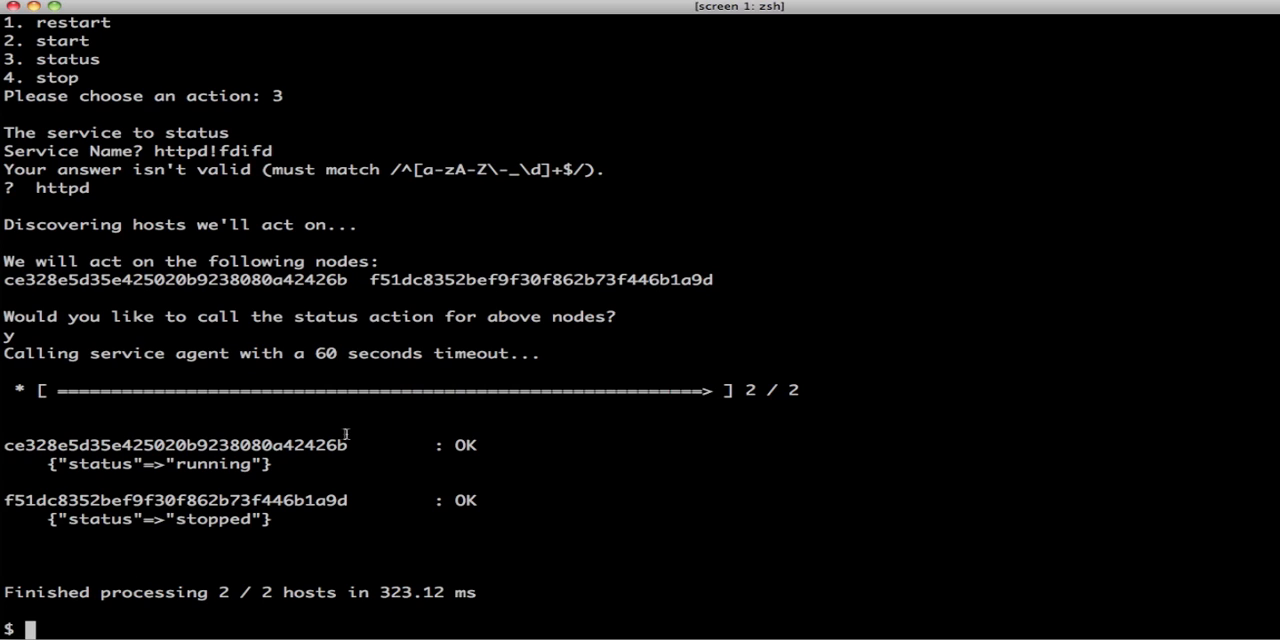
{"action": "mouse_move", "coordinate": [344, 434]}
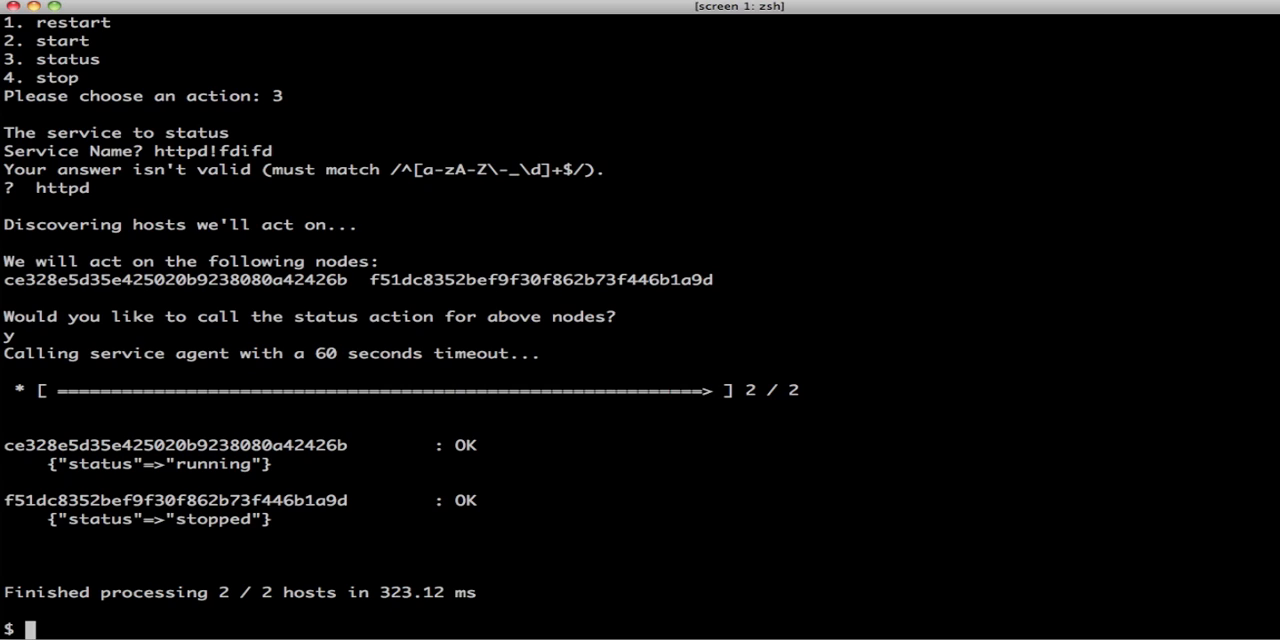